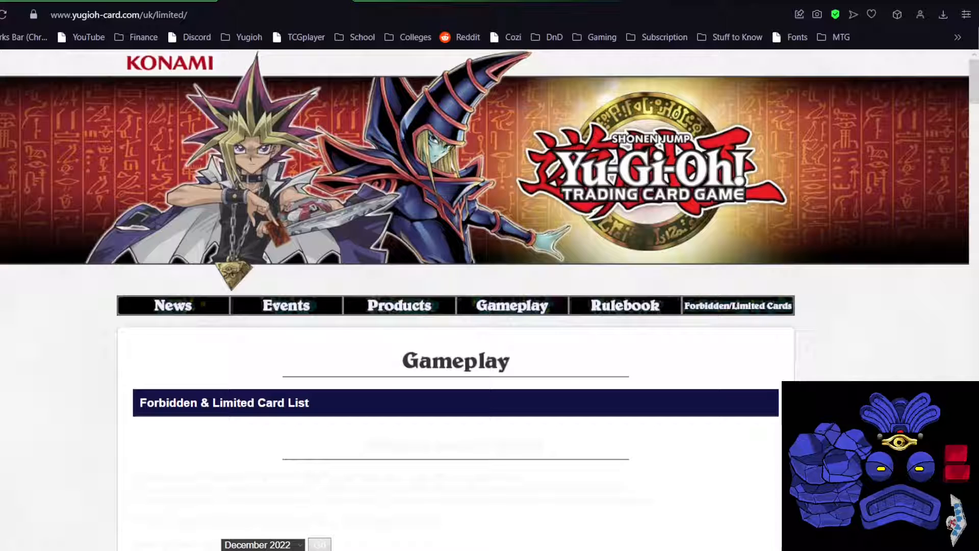
# Scroll down the December 2022 forbidden monsters to Curious, the Lightsworn Dominion
pyautogui.scroll(-3)
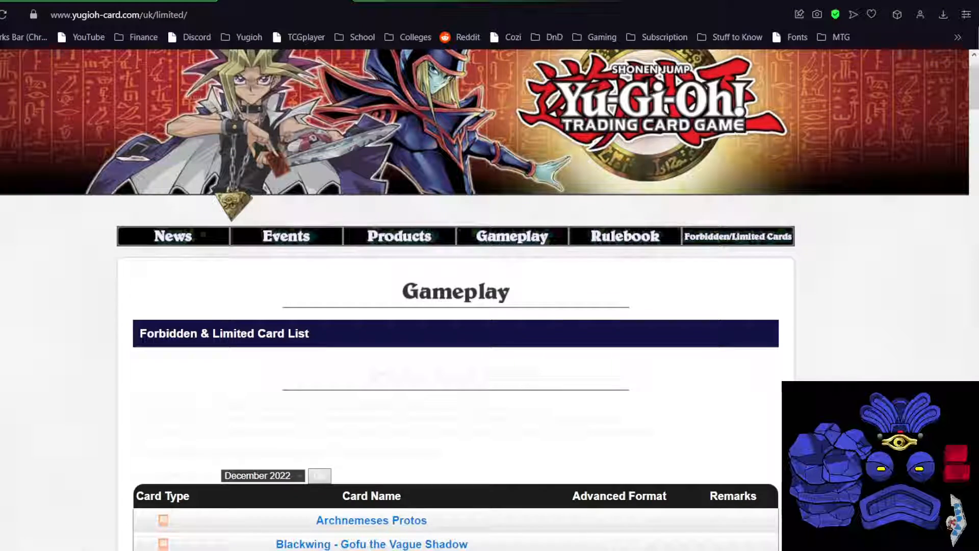
pyautogui.scroll(-3)
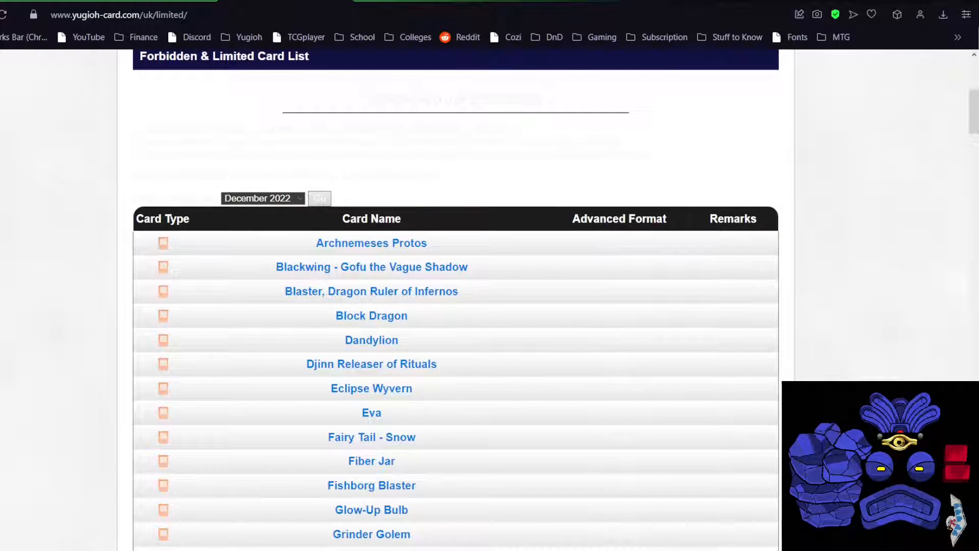
pyautogui.scroll(-3)
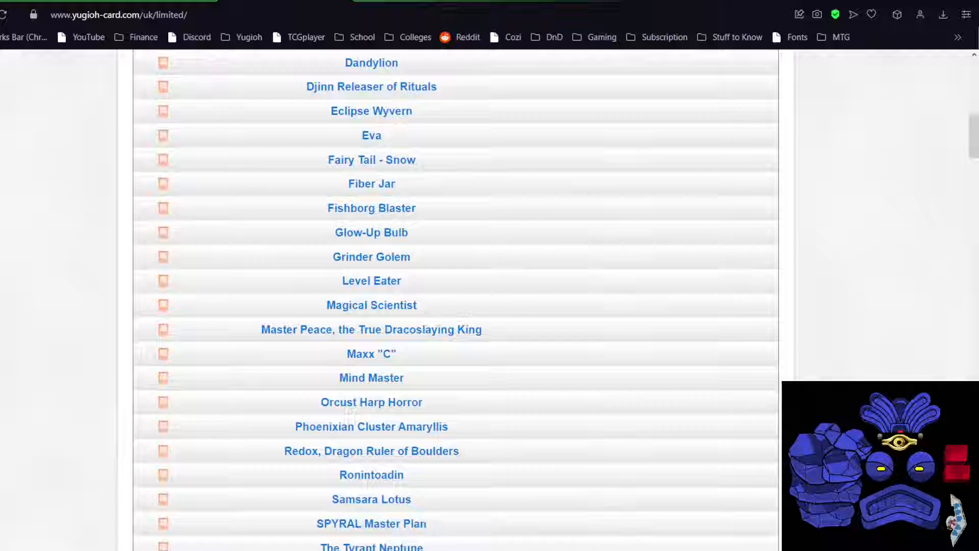
pyautogui.scroll(-3)
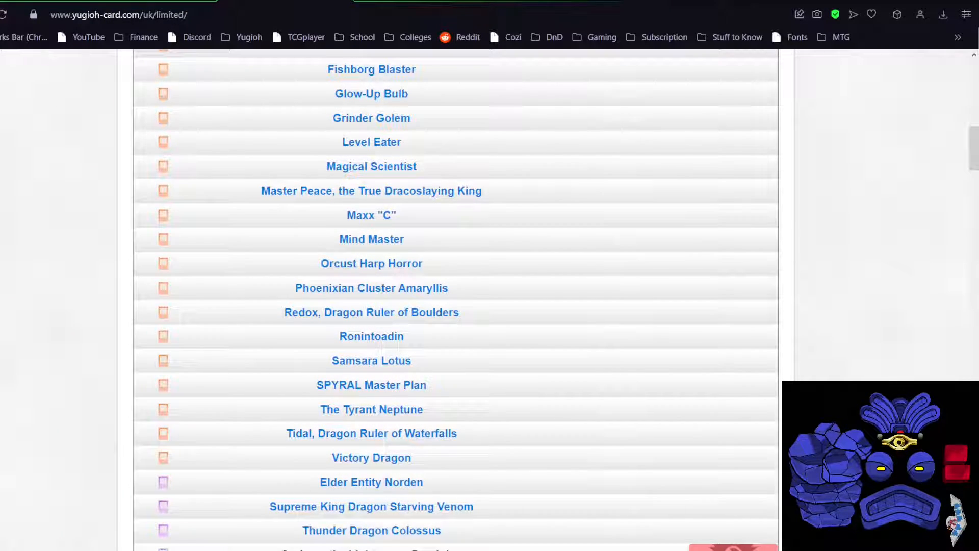
pyautogui.scroll(-3)
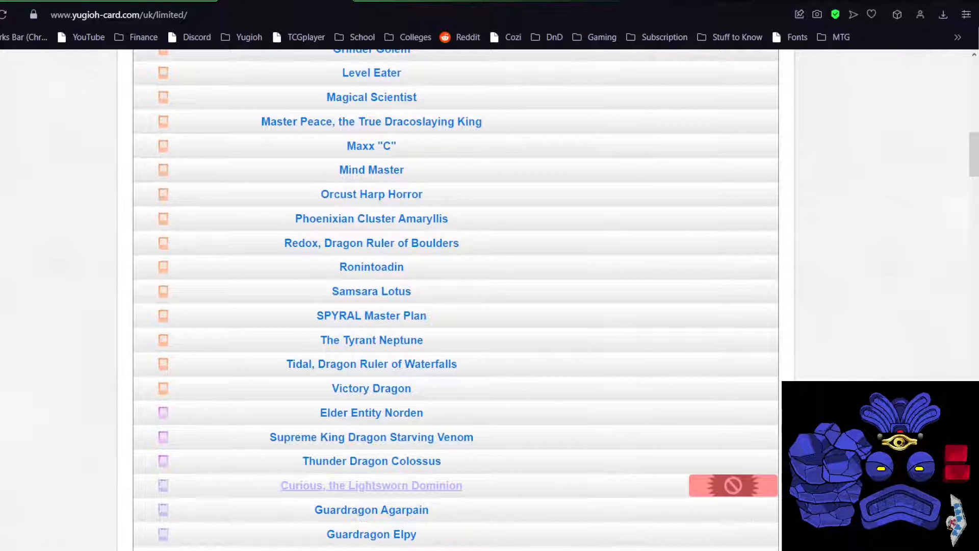
pyautogui.click(371, 485)
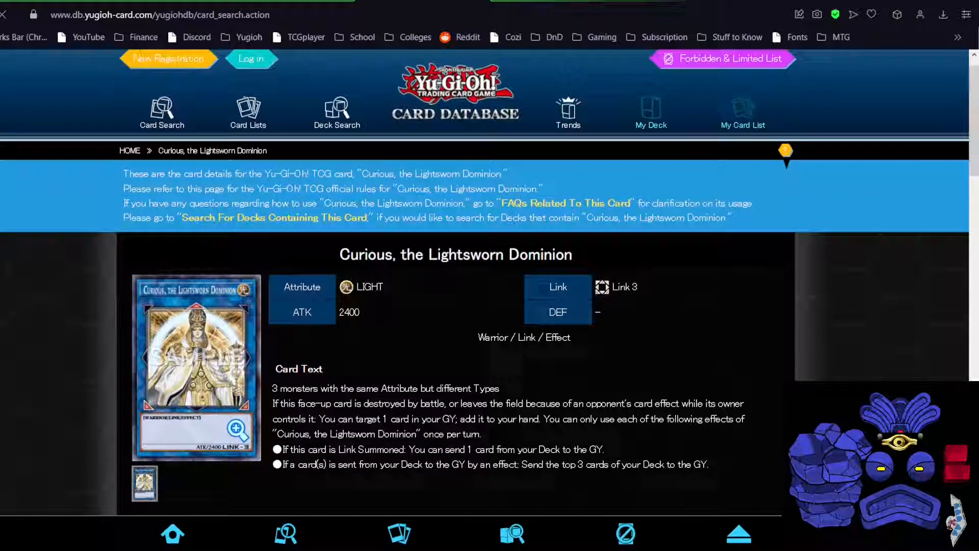
pyautogui.scroll(-3)
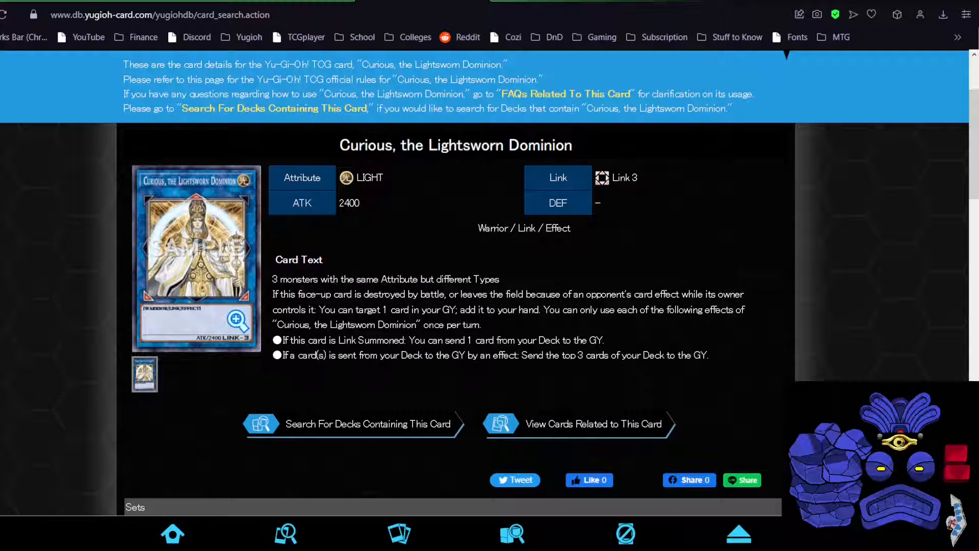
pyautogui.scroll(-3)
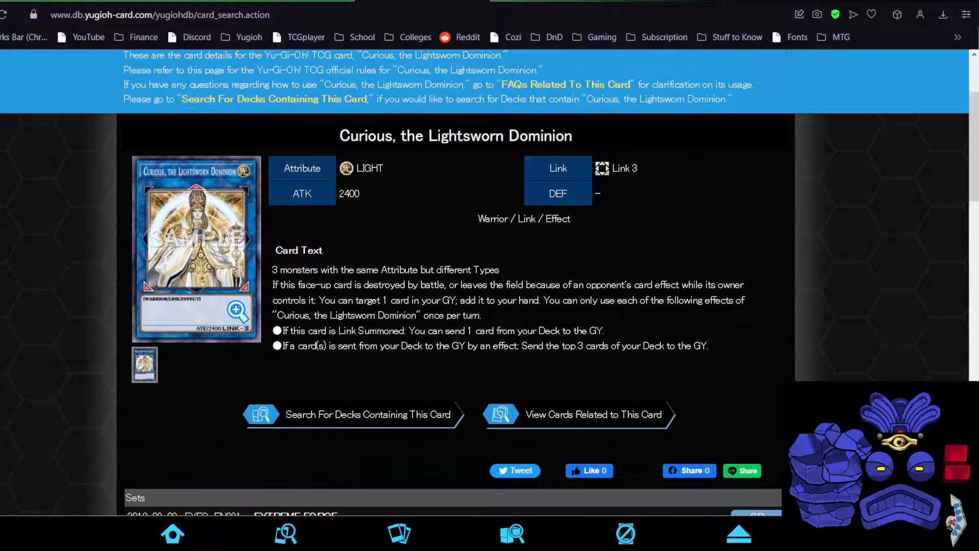
pyautogui.scroll(-3)
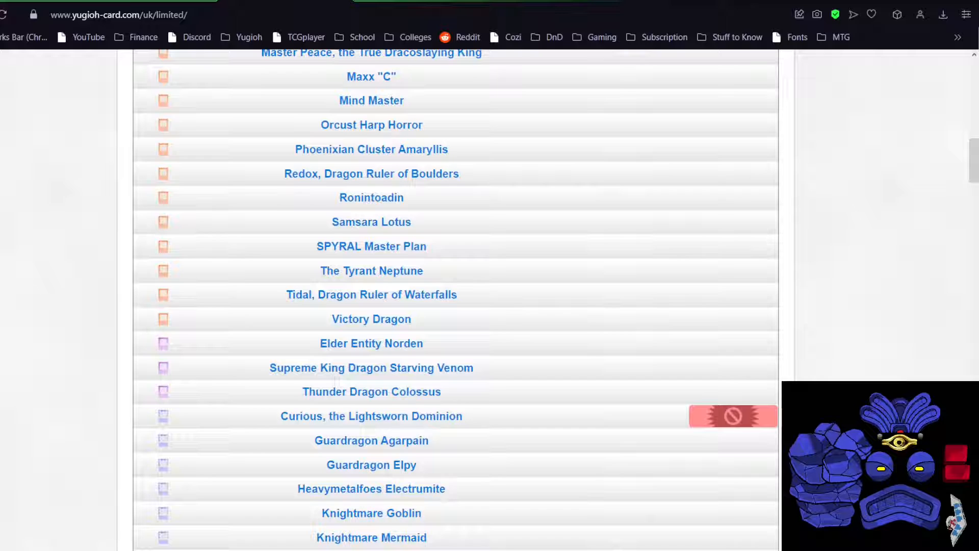
# Scroll down through the forbidden list's remaining monsters into its spell cards
pyautogui.scroll(-3)
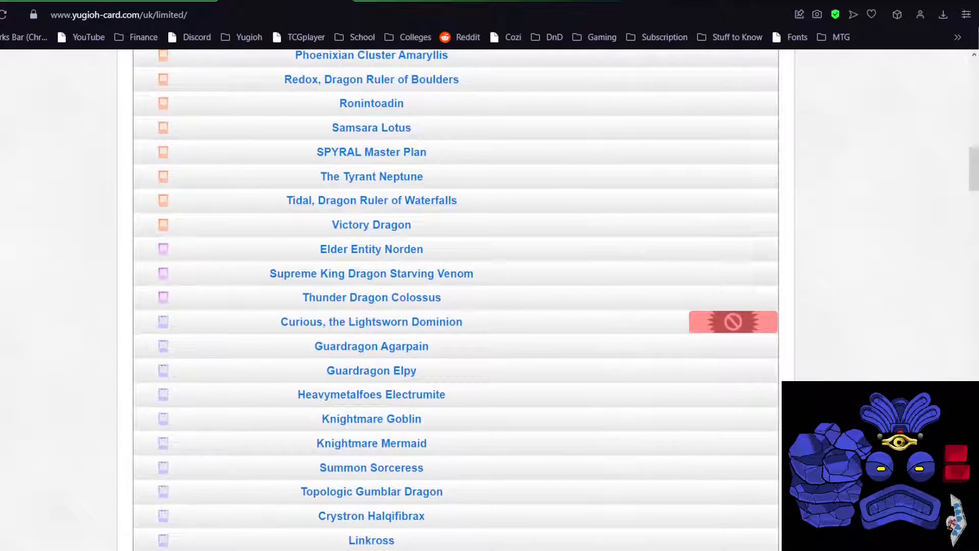
pyautogui.scroll(-3)
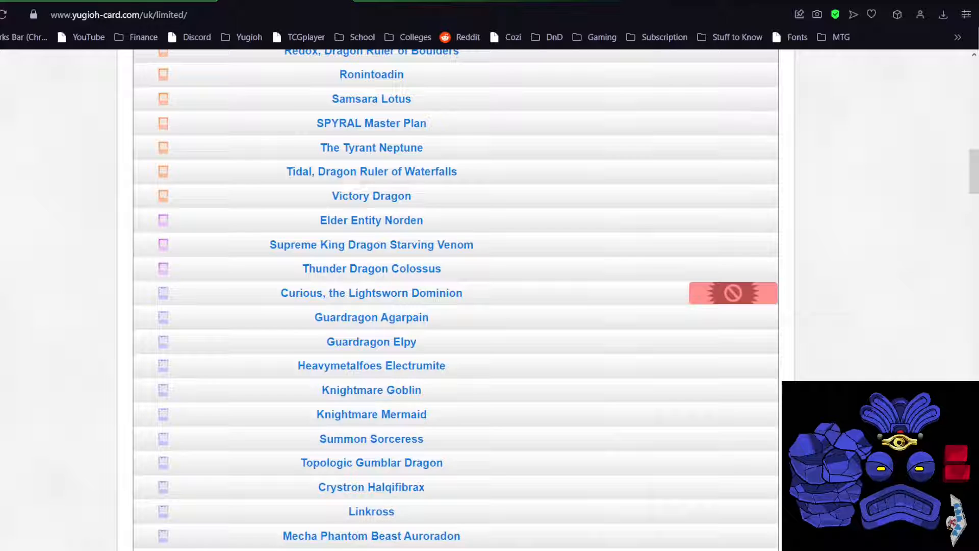
pyautogui.scroll(-3)
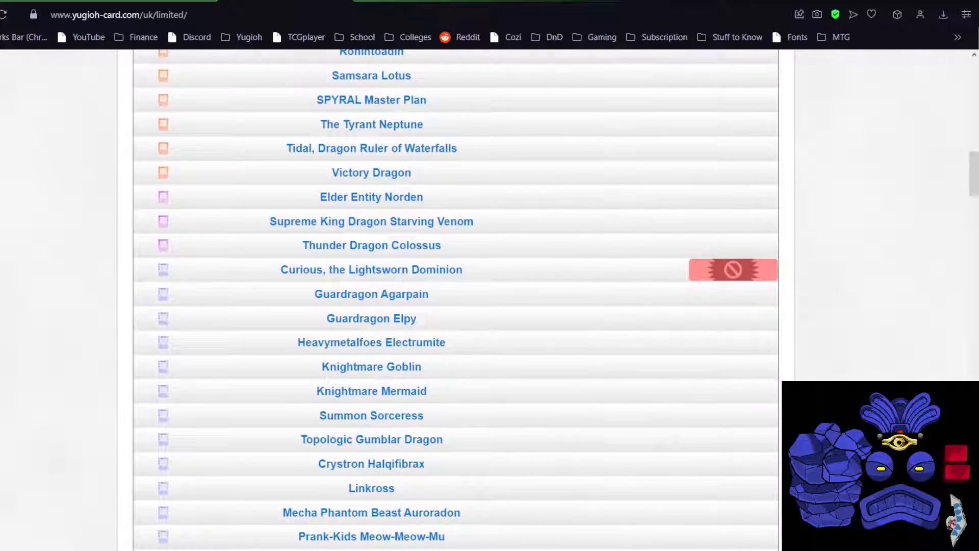
pyautogui.scroll(-3)
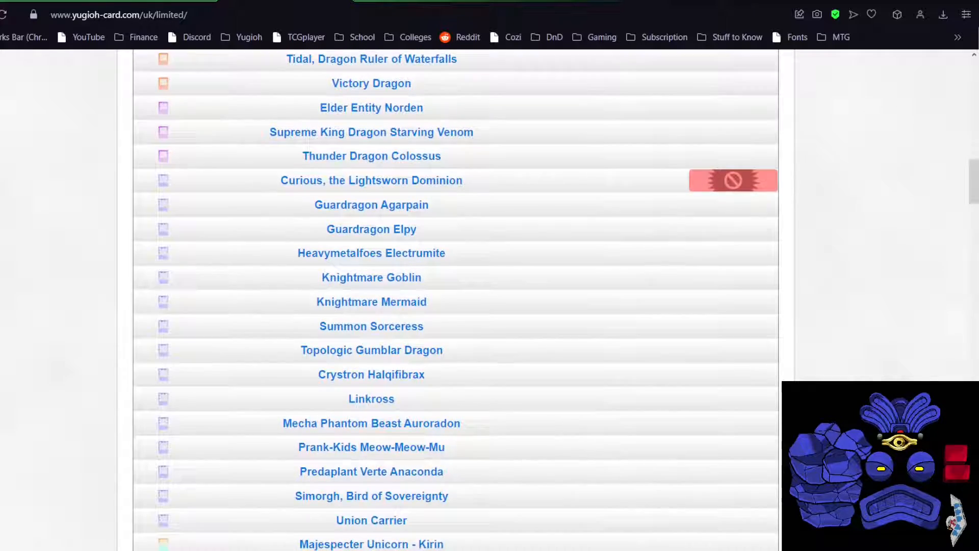
pyautogui.scroll(-3)
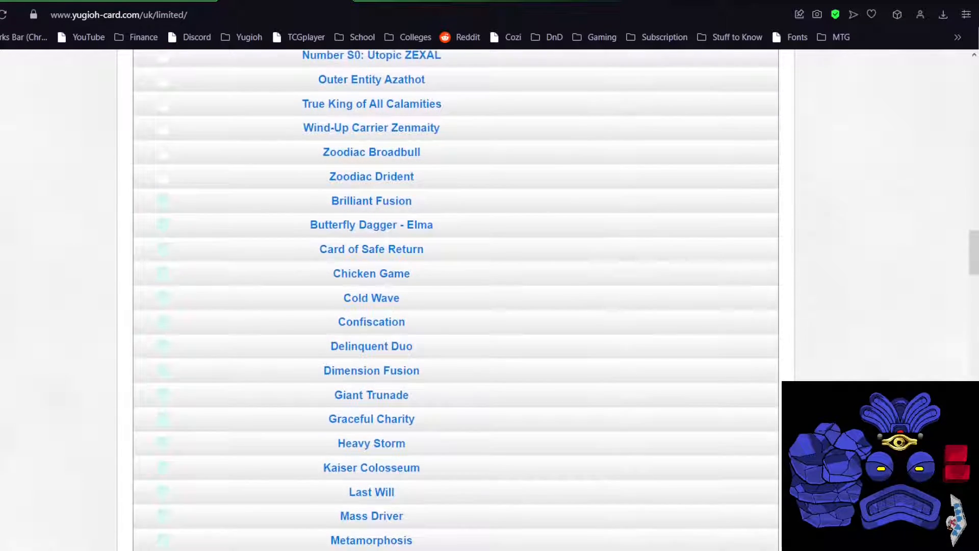
pyautogui.scroll(-3)
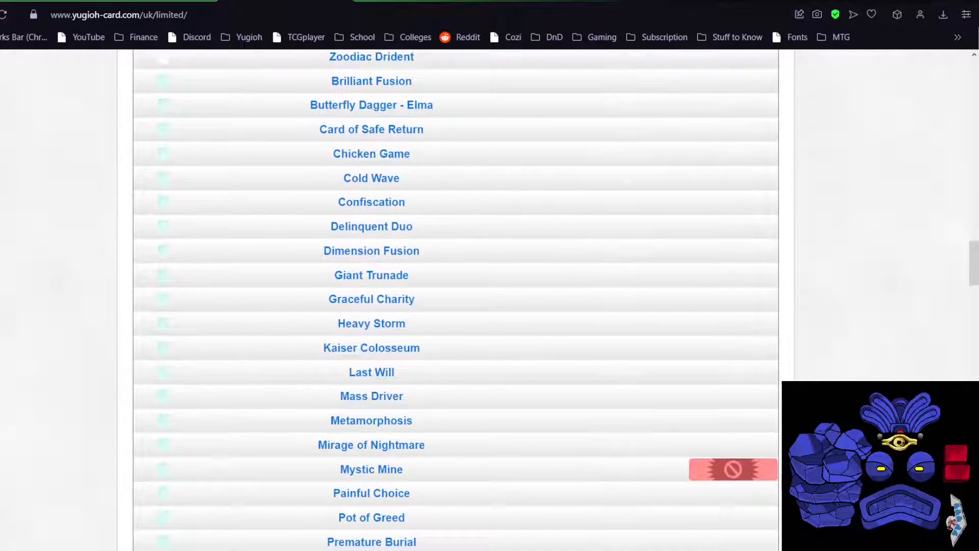
pyautogui.scroll(-3)
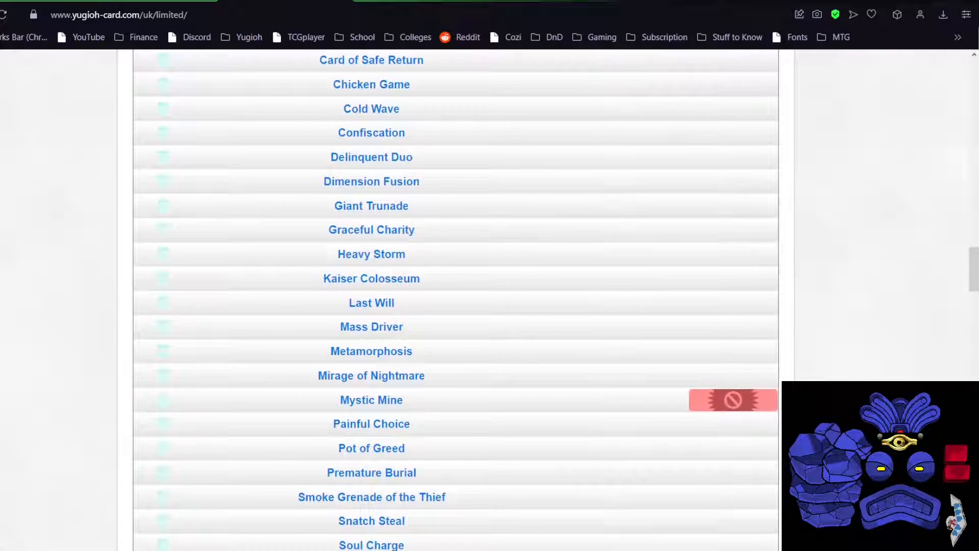
pyautogui.scroll(-3)
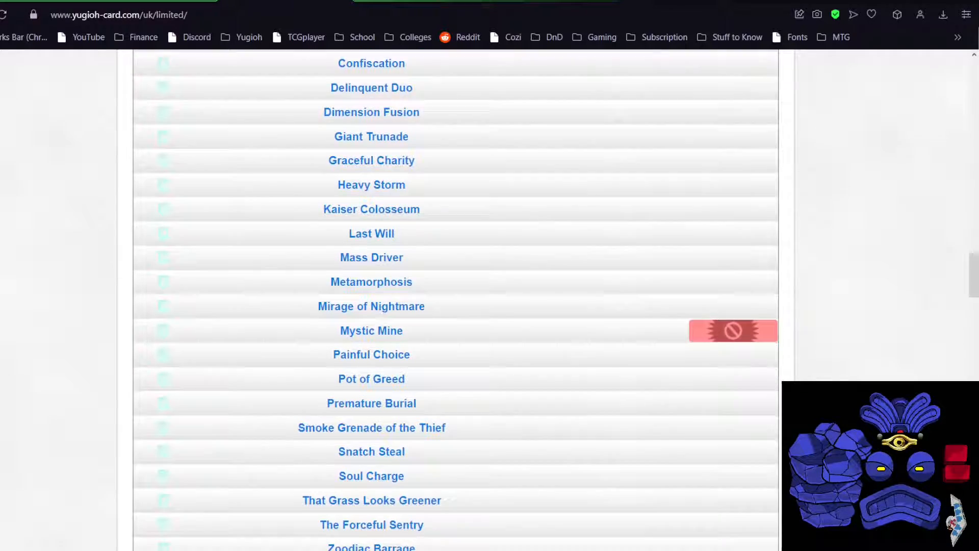
# Continue down through the forbidden spells and traps to Vanity's Emptiness
pyautogui.scroll(-3)
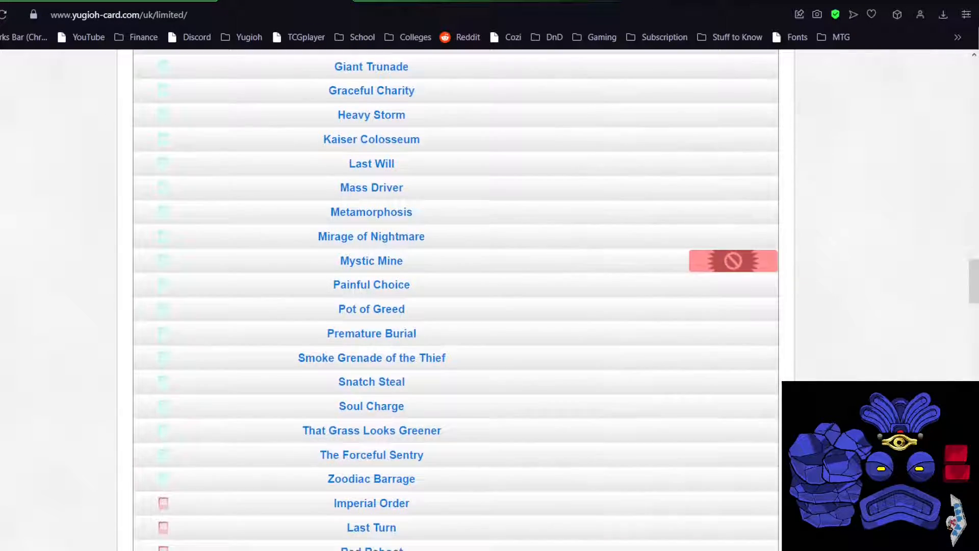
pyautogui.scroll(-3)
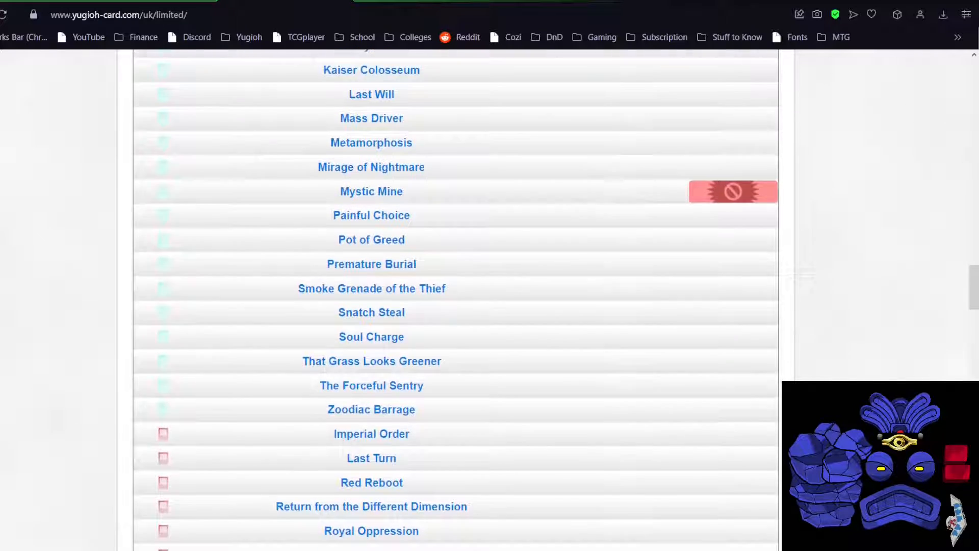
pyautogui.scroll(-3)
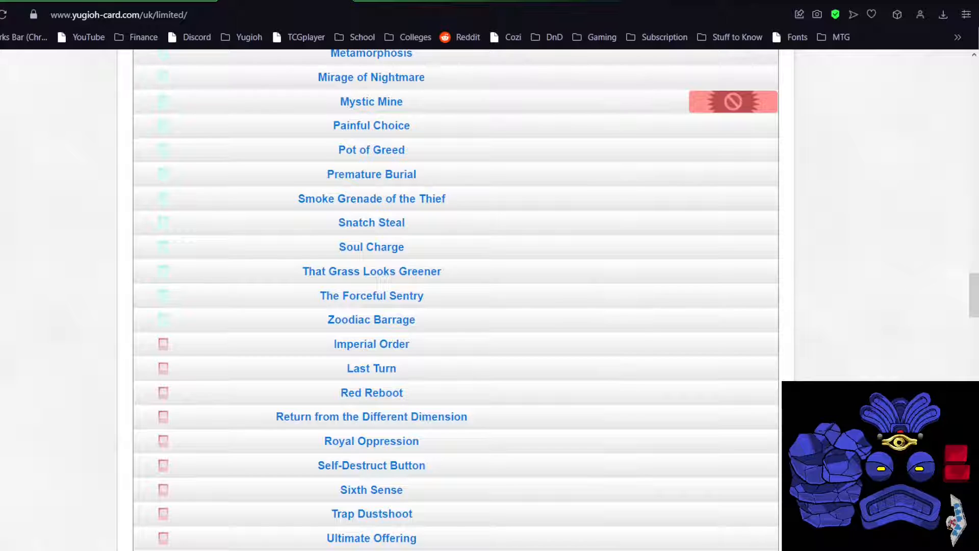
pyautogui.scroll(-3)
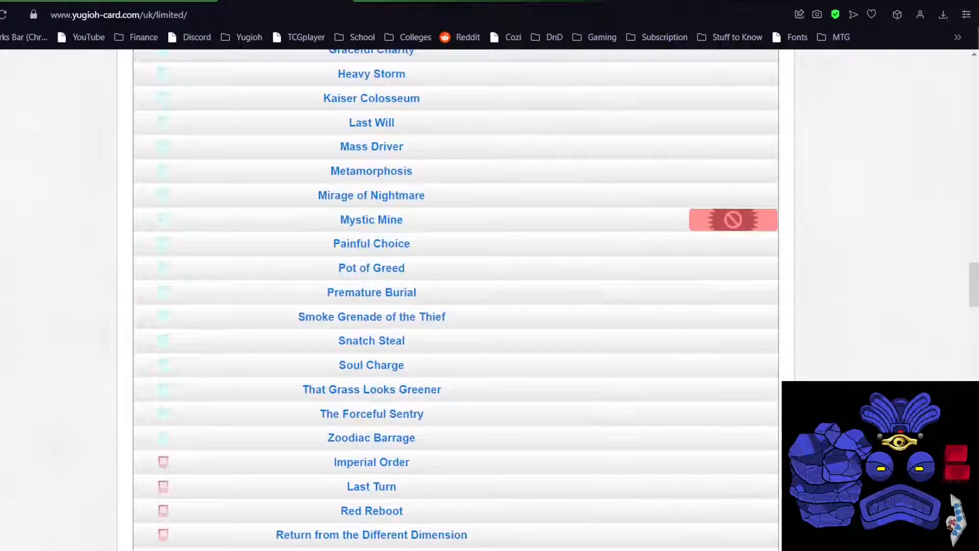
pyautogui.scroll(-3)
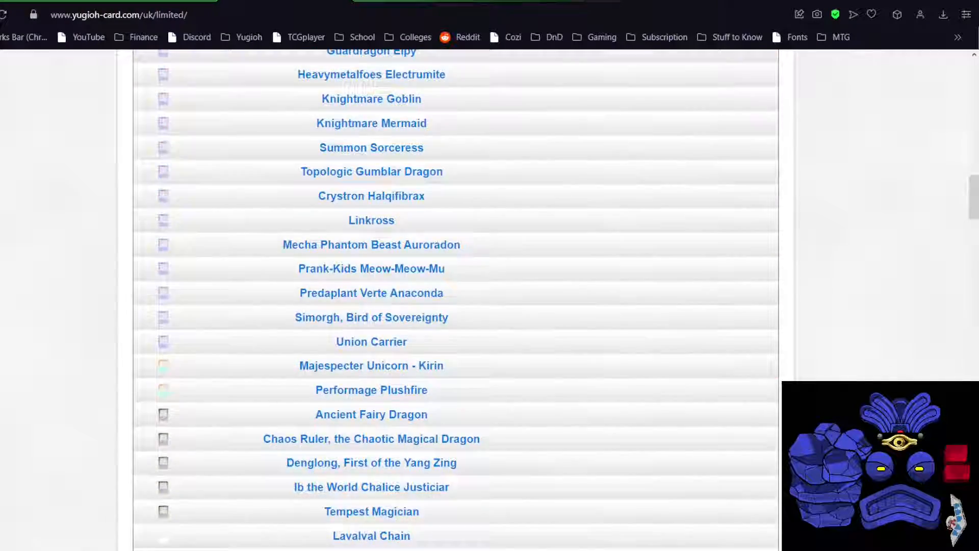
pyautogui.scroll(-3)
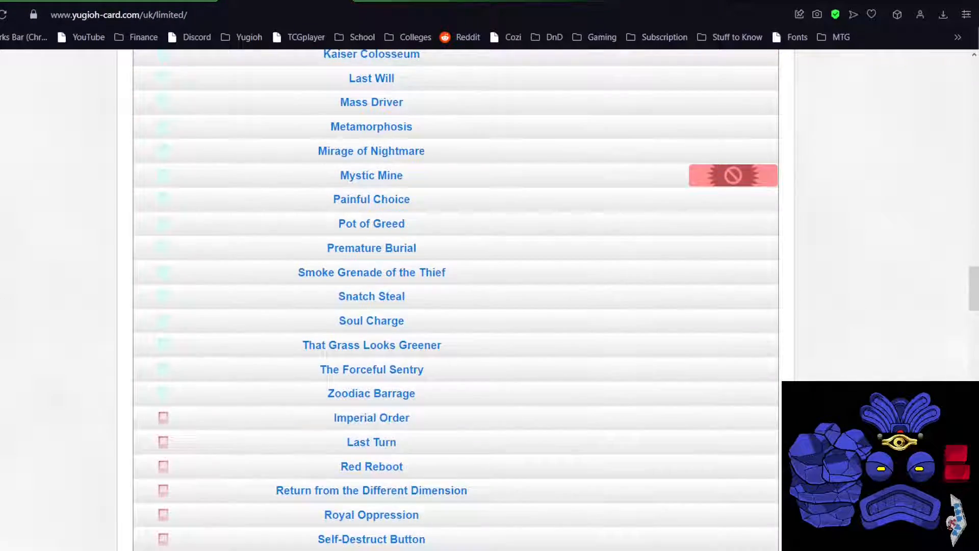
pyautogui.scroll(-3)
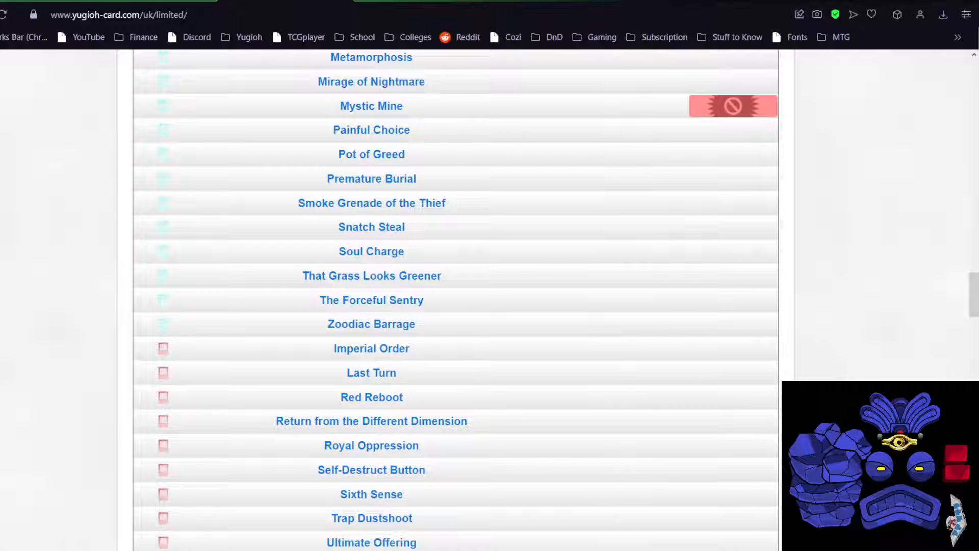
pyautogui.scroll(-3)
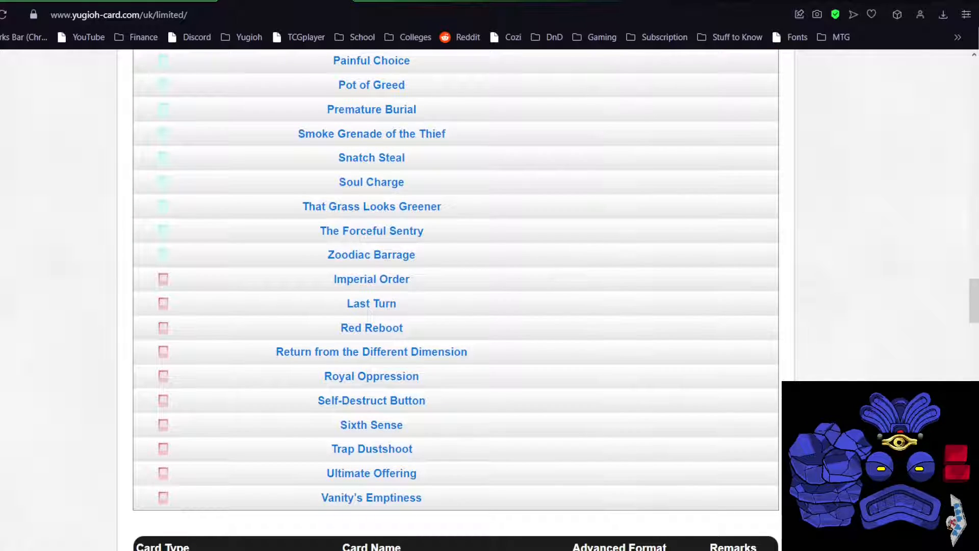
# Scroll through the limited table's entries, backing up briefly to recheck a card
pyautogui.scroll(-3)
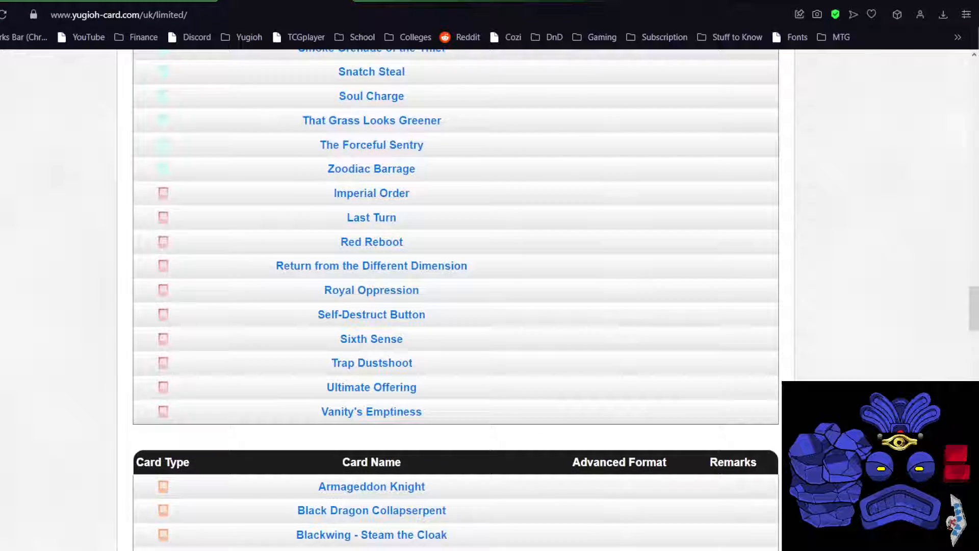
pyautogui.scroll(-3)
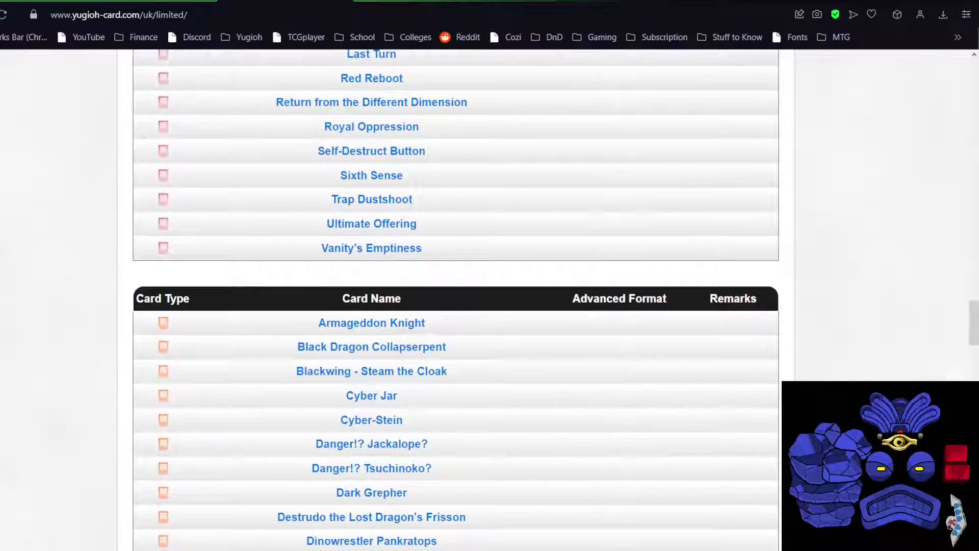
pyautogui.scroll(-3)
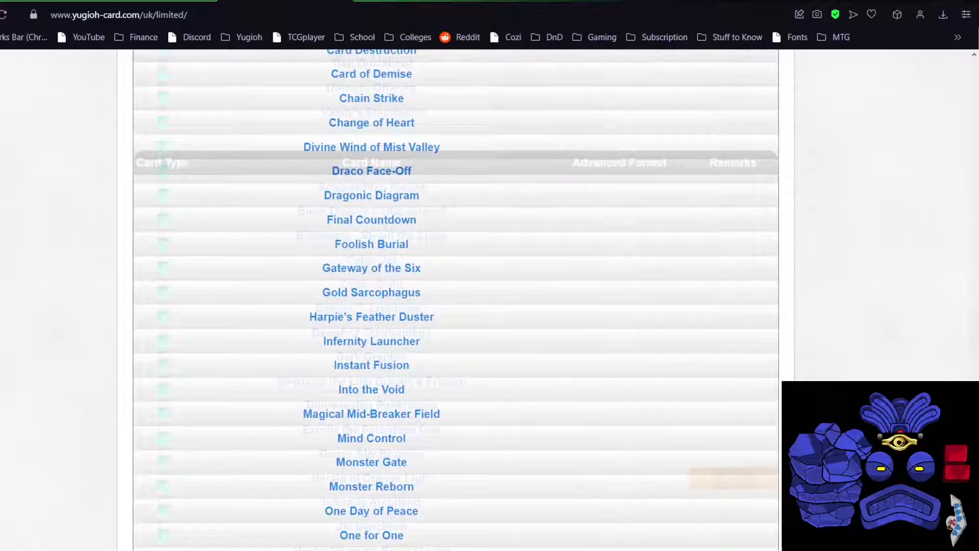
pyautogui.scroll(-3)
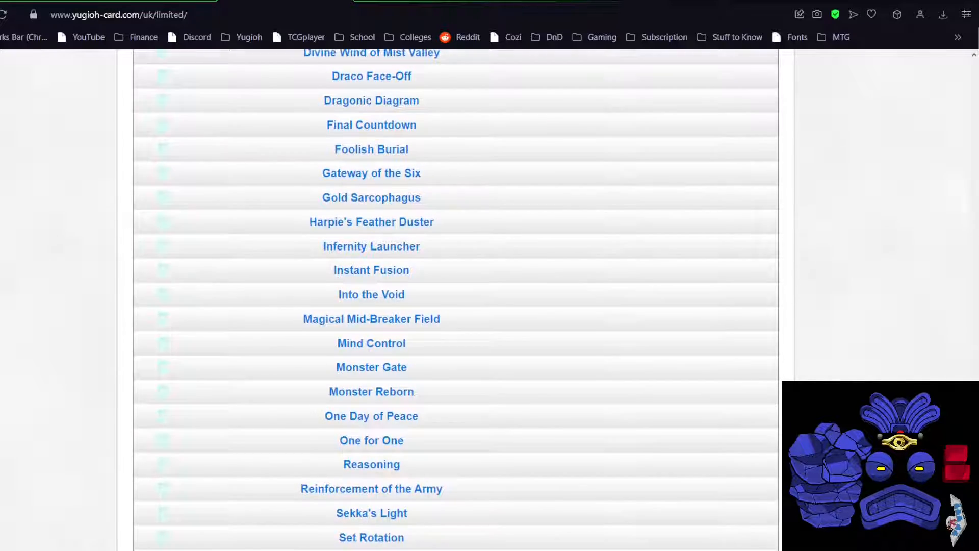
pyautogui.scroll(-3)
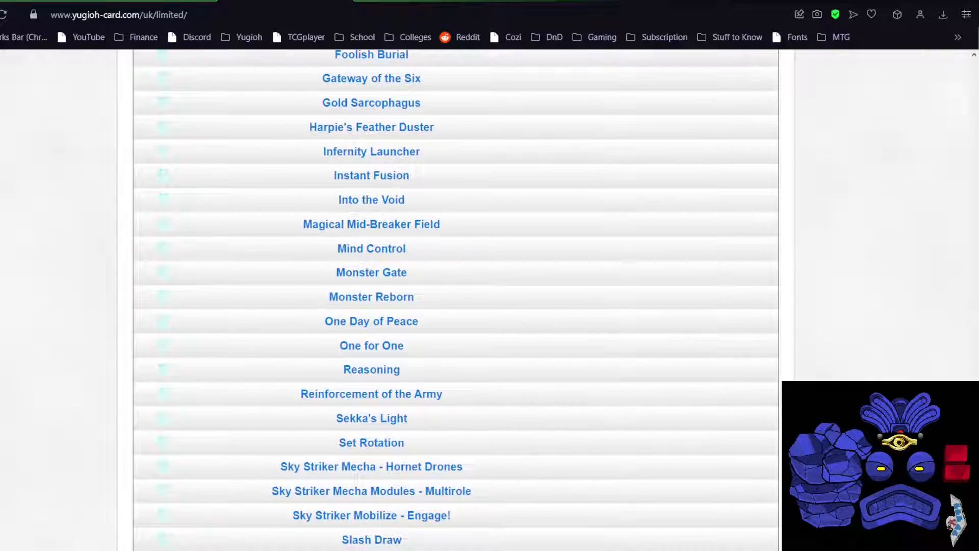
pyautogui.scroll(-3)
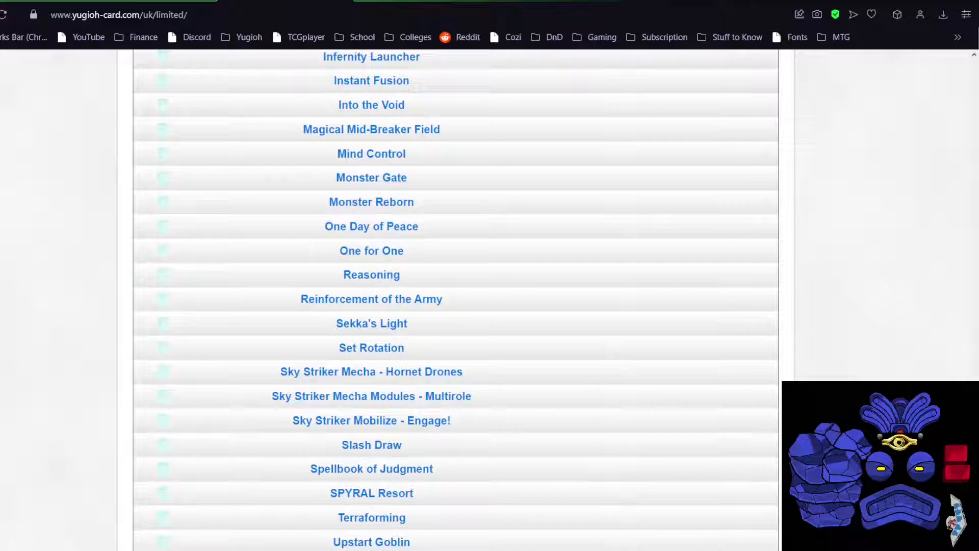
pyautogui.scroll(-3)
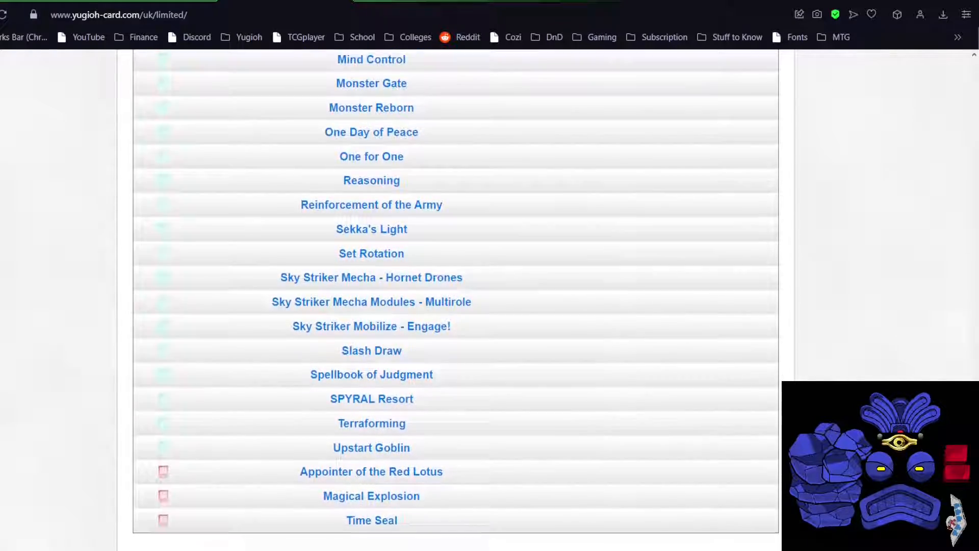
pyautogui.scroll(3)
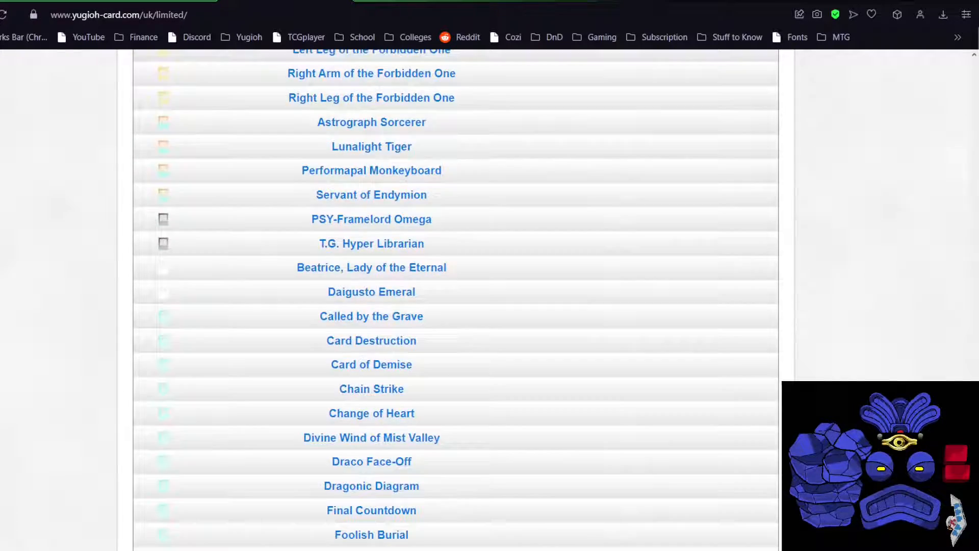
pyautogui.scroll(-3)
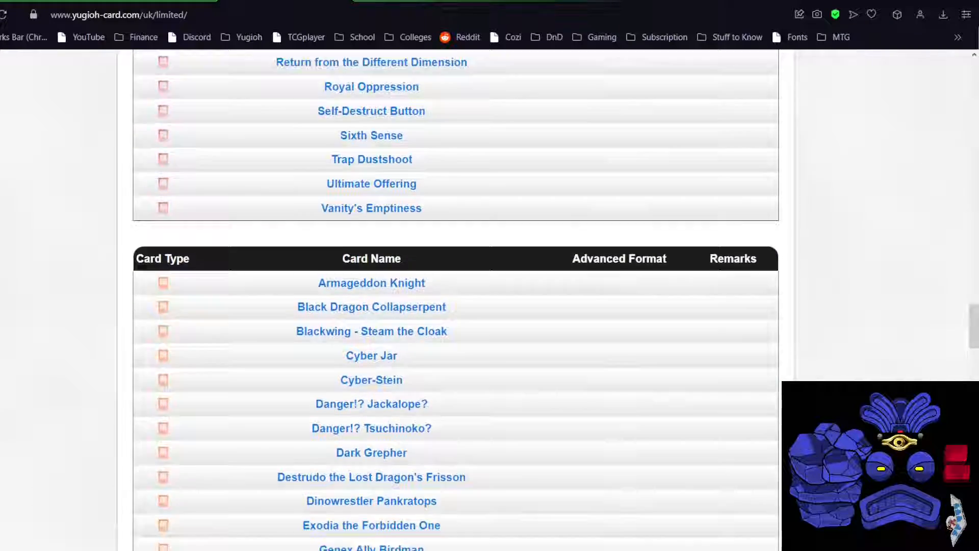
pyautogui.scroll(-3)
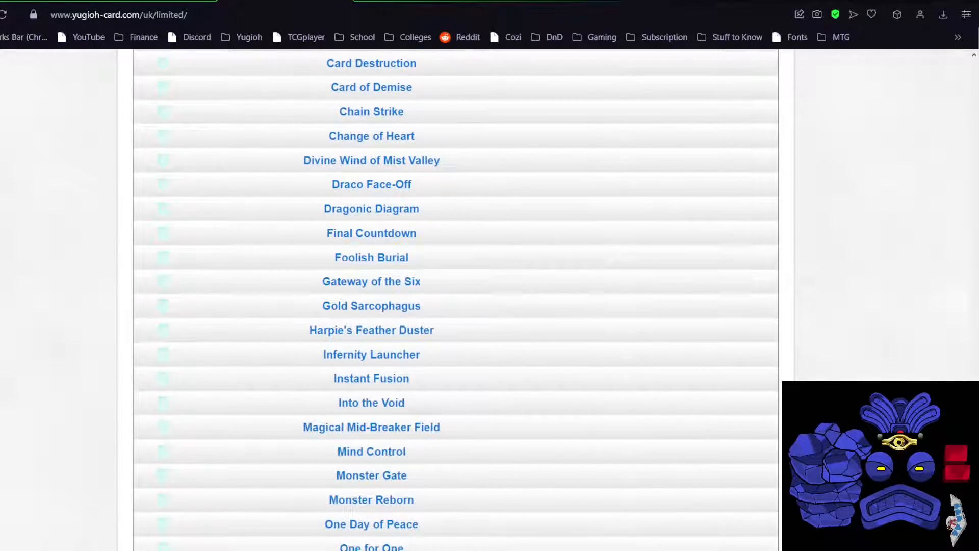
pyautogui.scroll(-3)
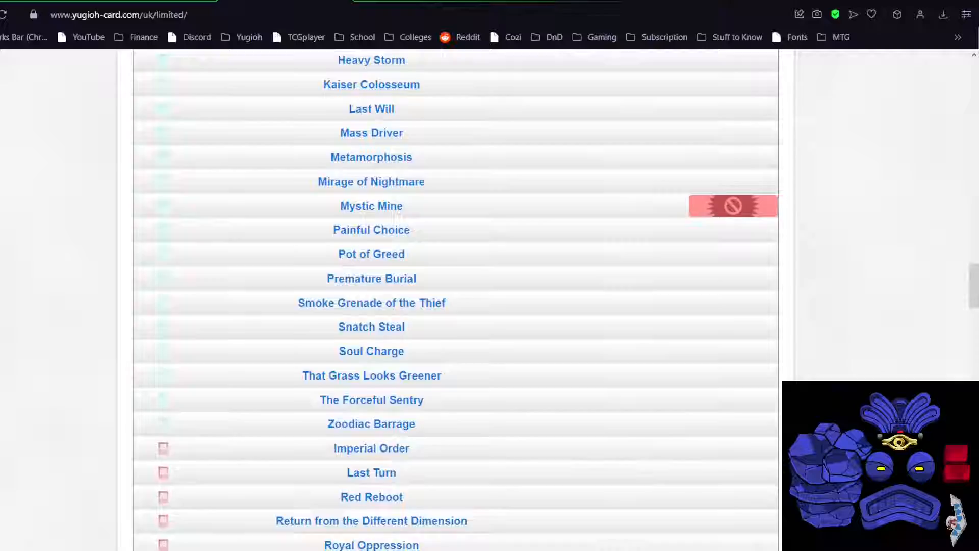
# Recheck once more, then scroll down to Time Seal and the start of the next table
pyautogui.scroll(3)
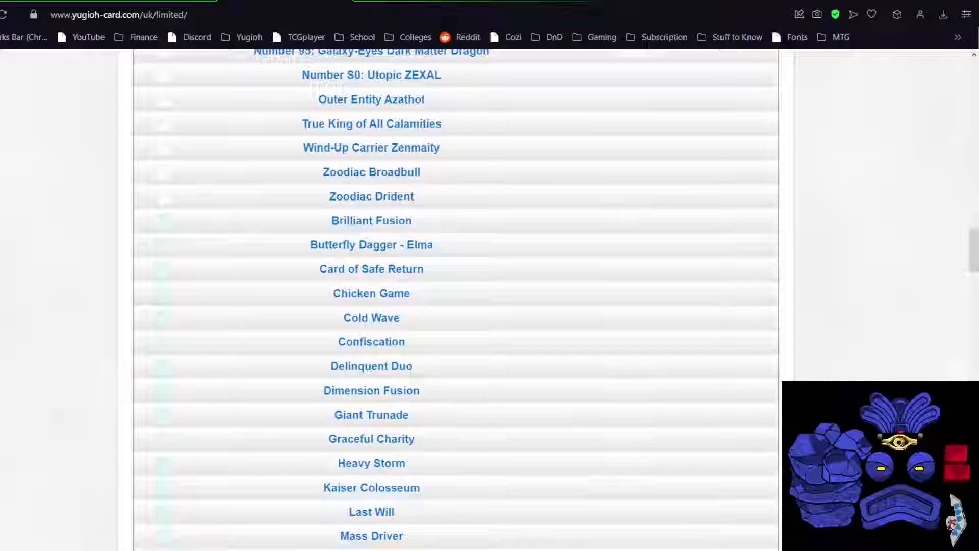
pyautogui.scroll(-3)
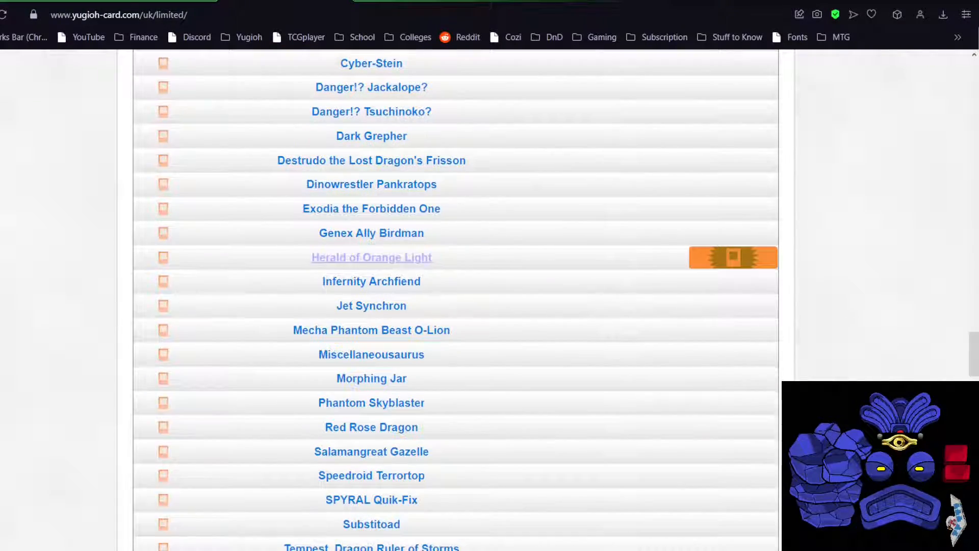
pyautogui.scroll(-3)
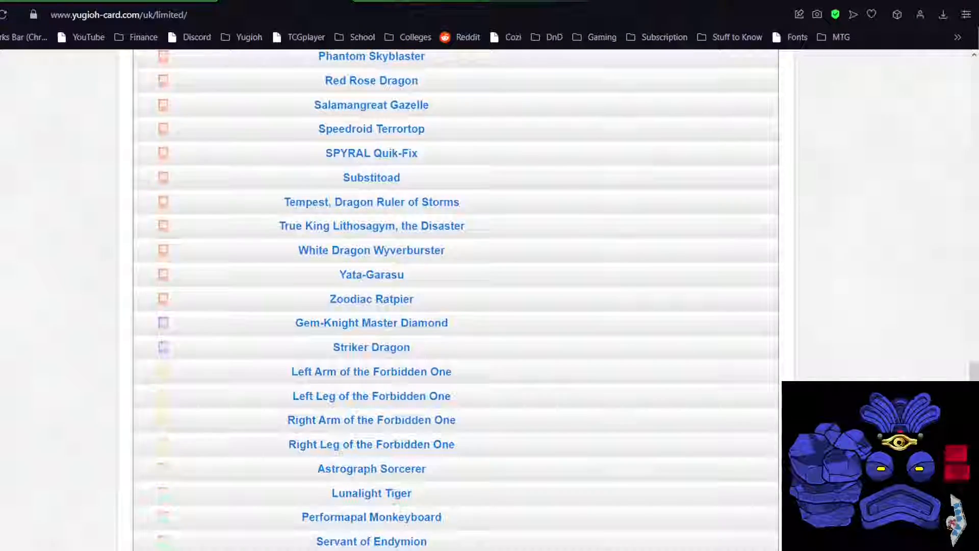
pyautogui.scroll(-3)
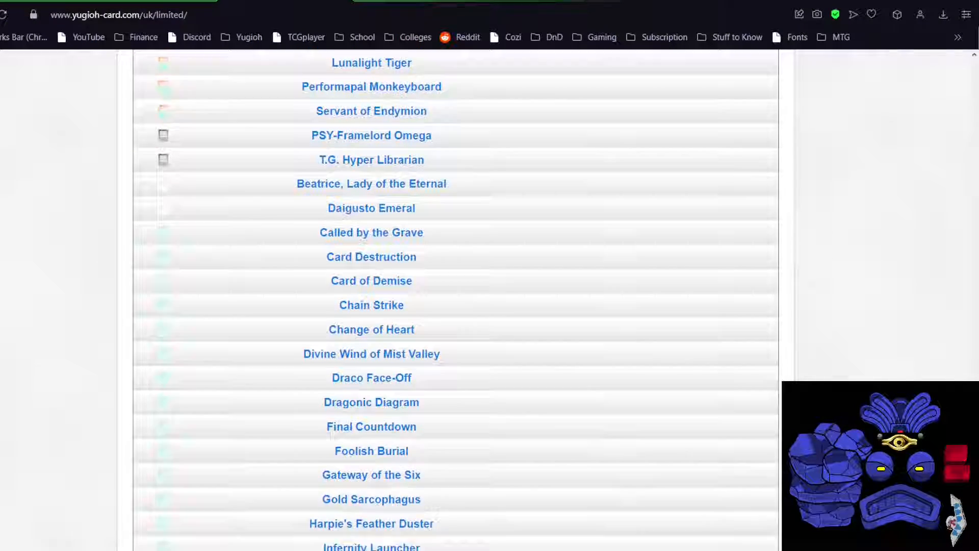
pyautogui.scroll(-3)
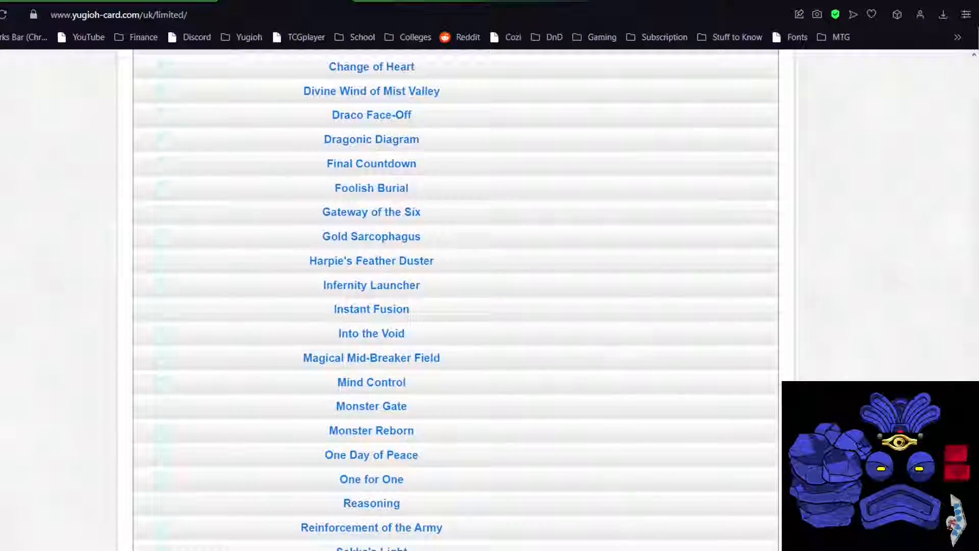
pyautogui.scroll(-3)
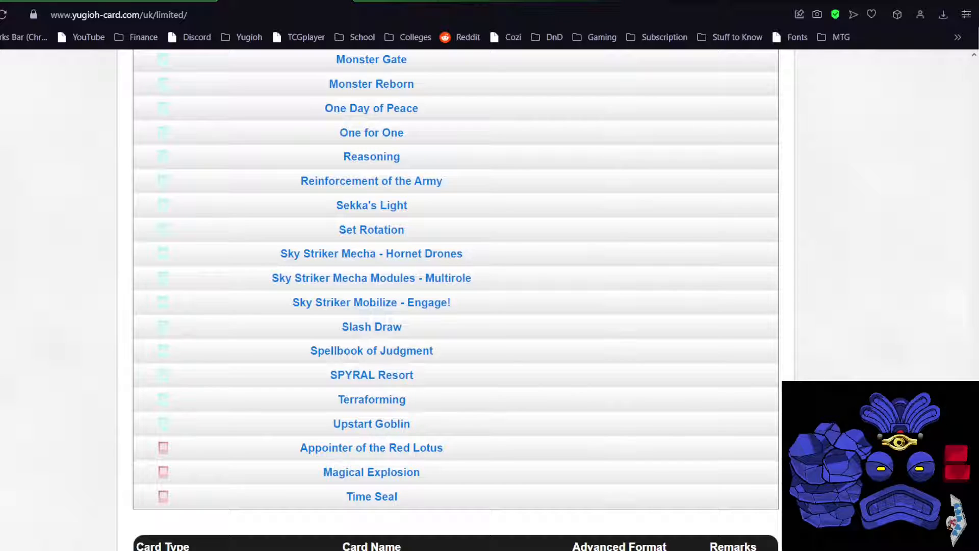
pyautogui.scroll(-3)
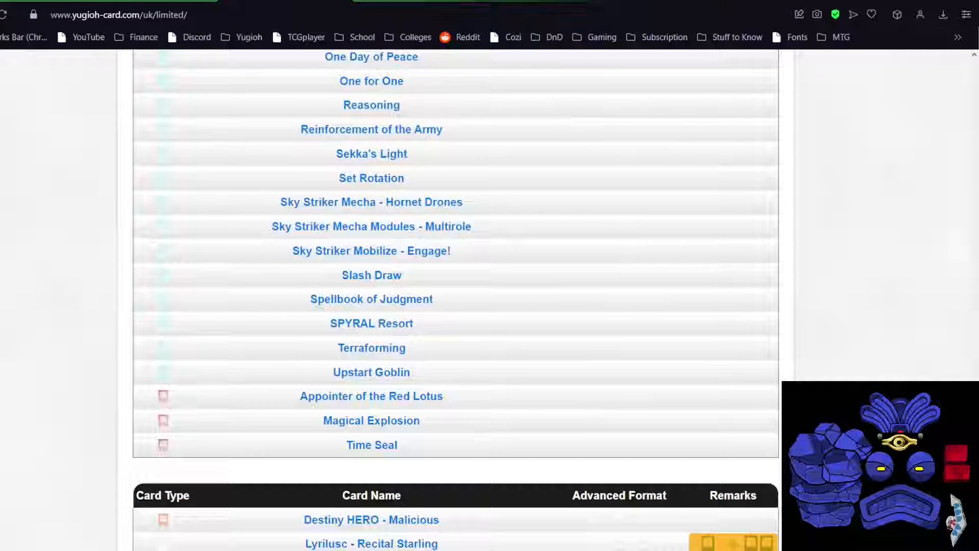
pyautogui.scroll(-3)
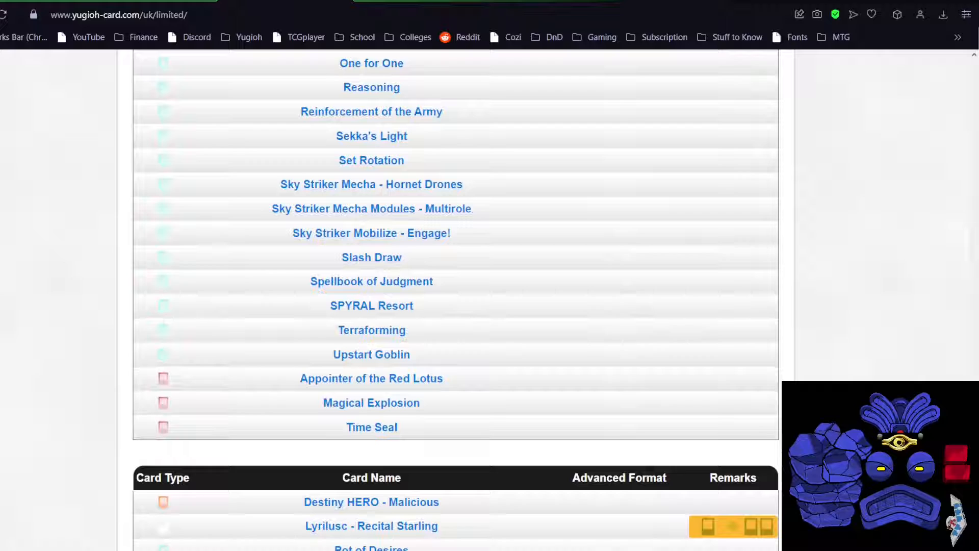
# Scroll down to the status-change tables, including the three-card table ending at Pot of Desires
pyautogui.scroll(-3)
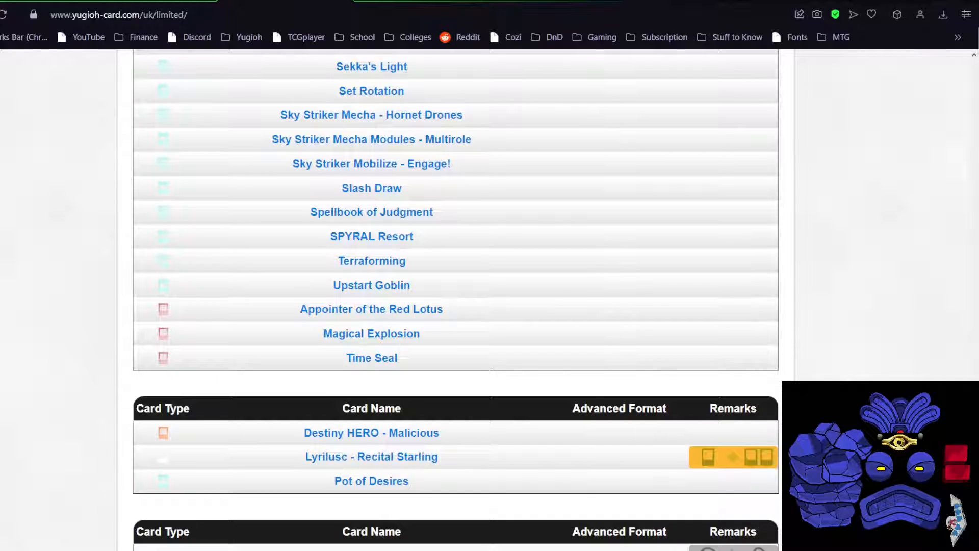
pyautogui.scroll(-3)
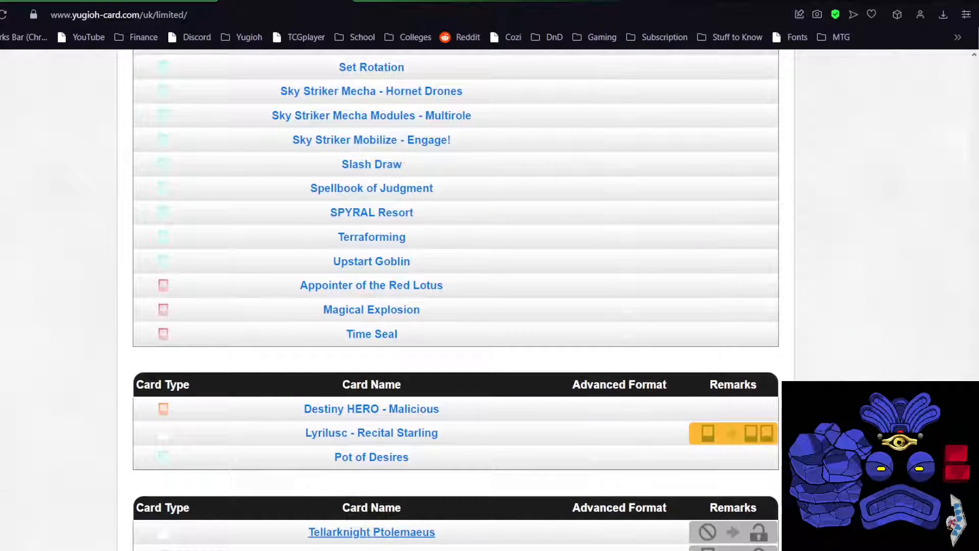
pyautogui.click(371, 531)
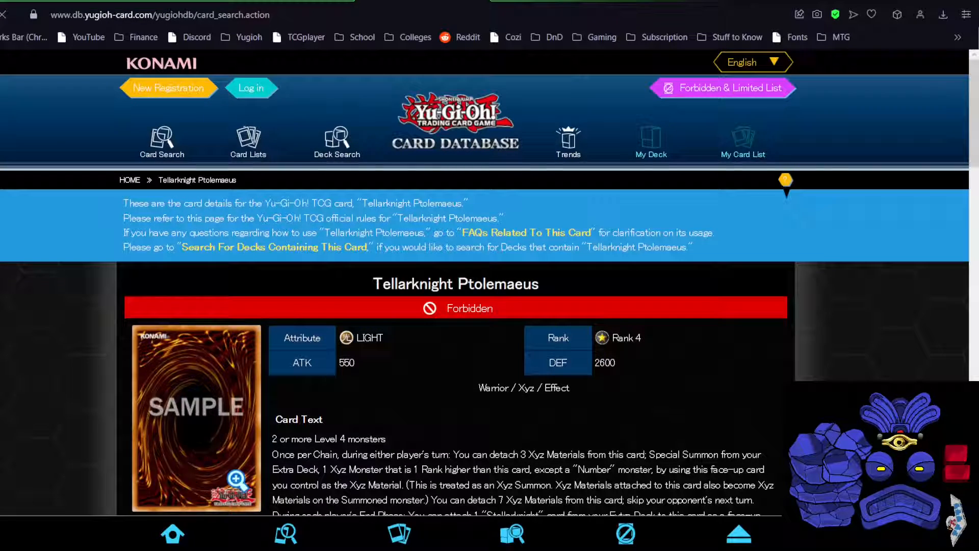
pyautogui.scroll(-3)
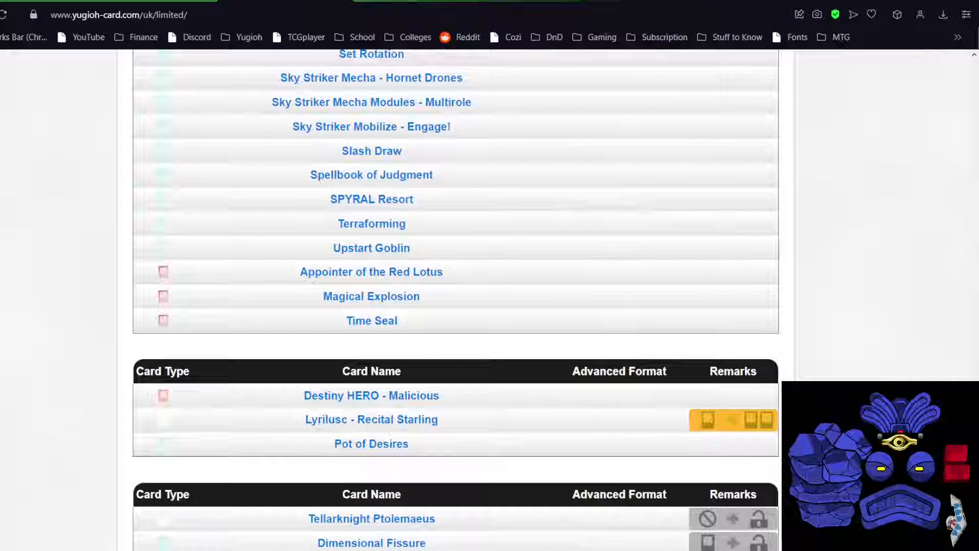
pyautogui.scroll(-3)
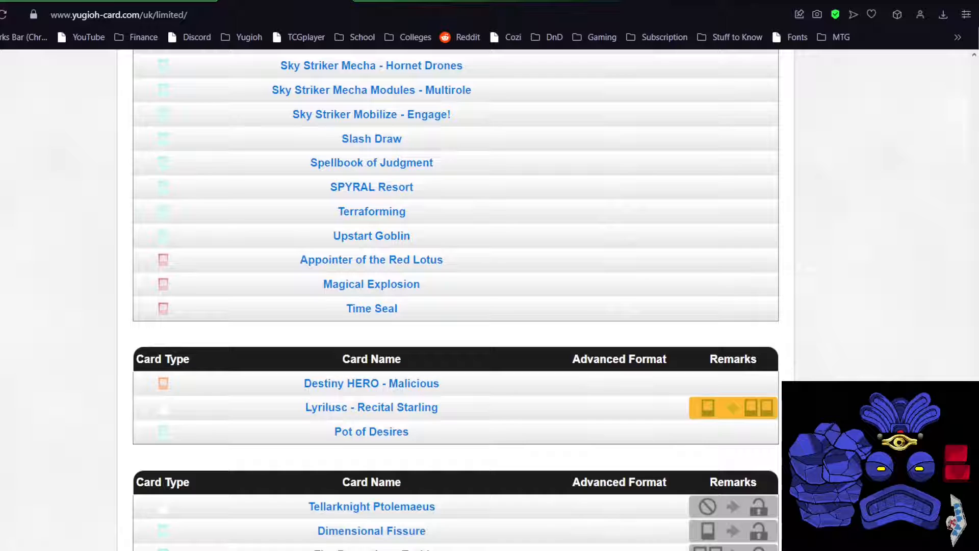
pyautogui.click(371, 530)
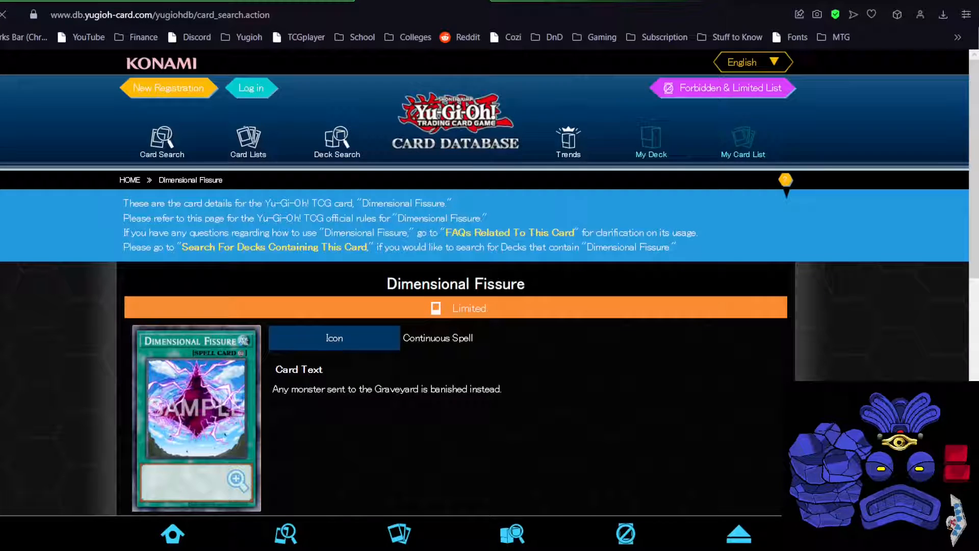
pyautogui.scroll(-3)
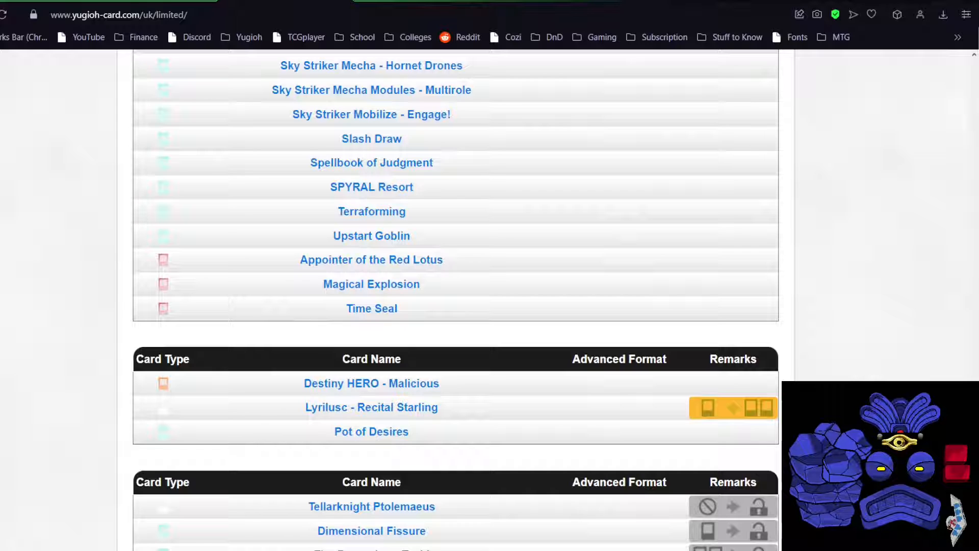
# Reveal the whole final changes table down to Fire Formation - Tenki, Macro Cosmos and Metaverse
pyautogui.scroll(-3)
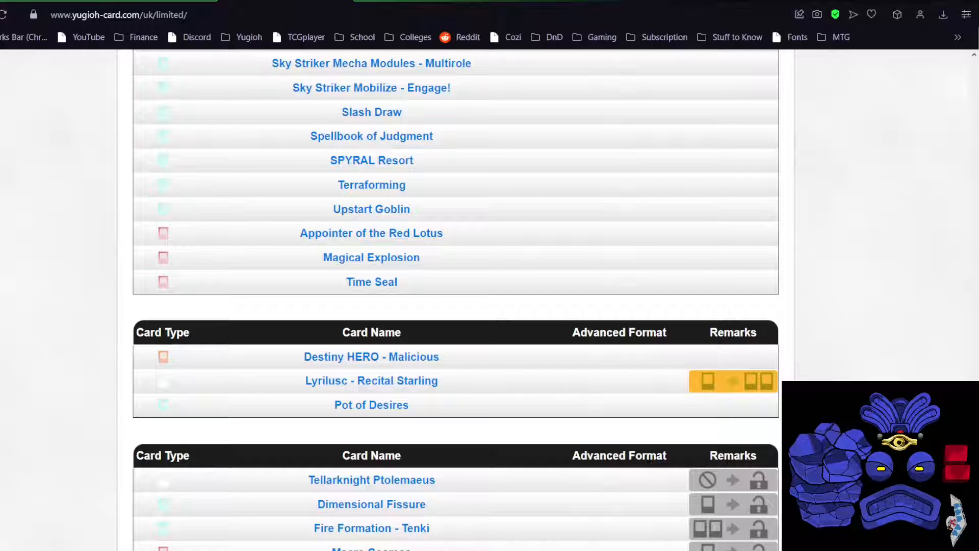
pyautogui.scroll(-3)
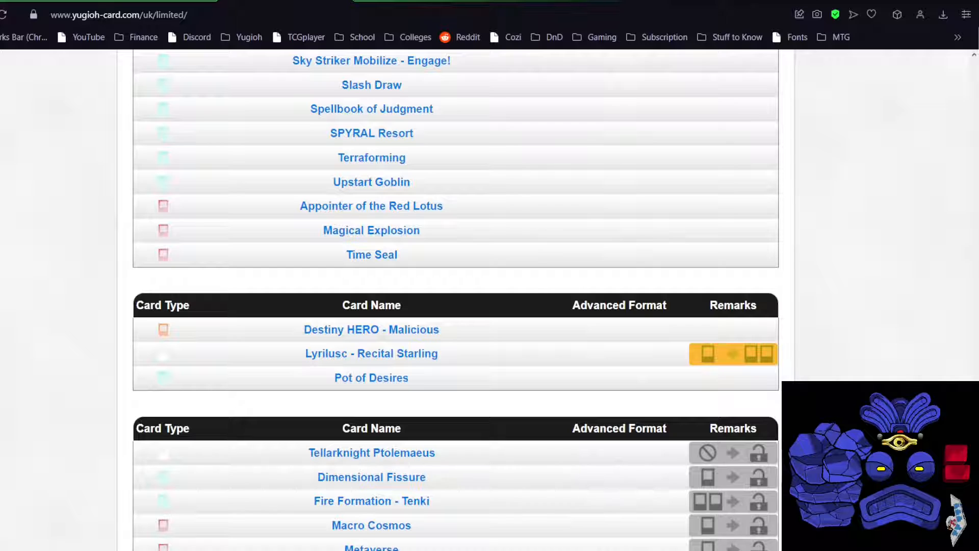
pyautogui.scroll(-3)
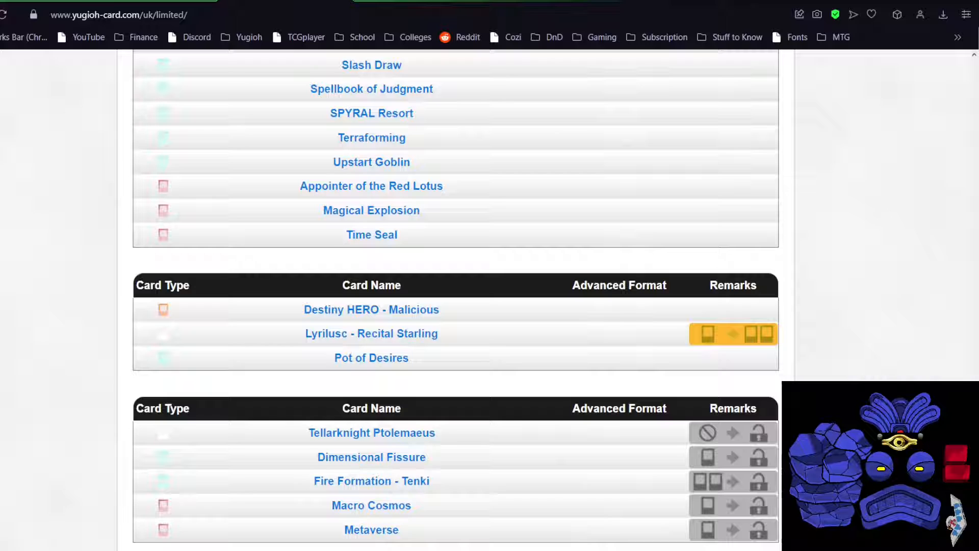
pyautogui.scroll(3)
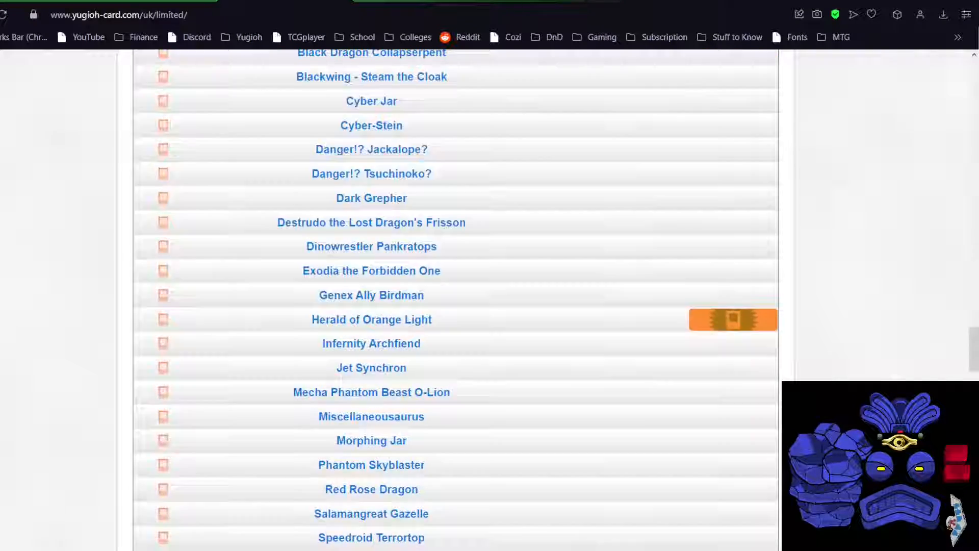
# Scroll back up the tables, then down again to the changes table ending with Metaverse
pyautogui.scroll(3)
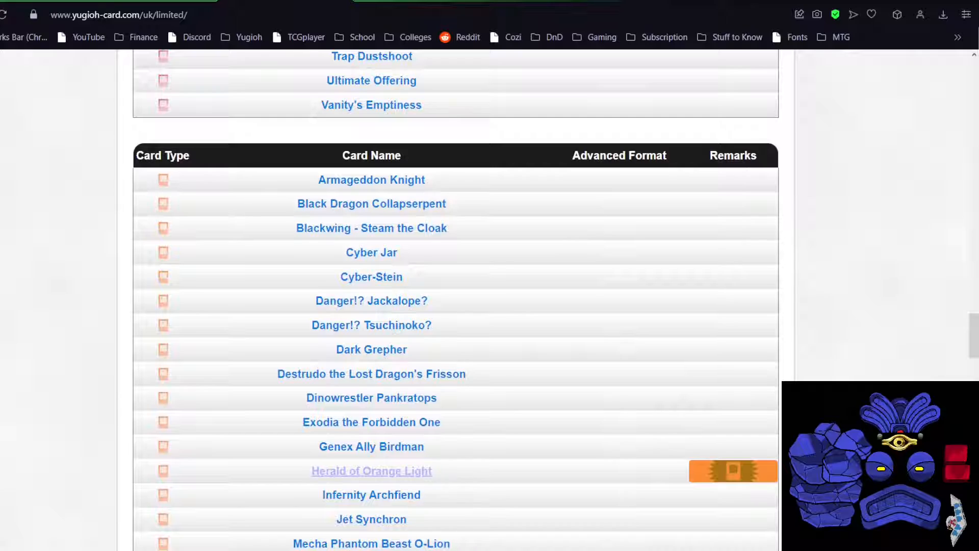
pyautogui.scroll(3)
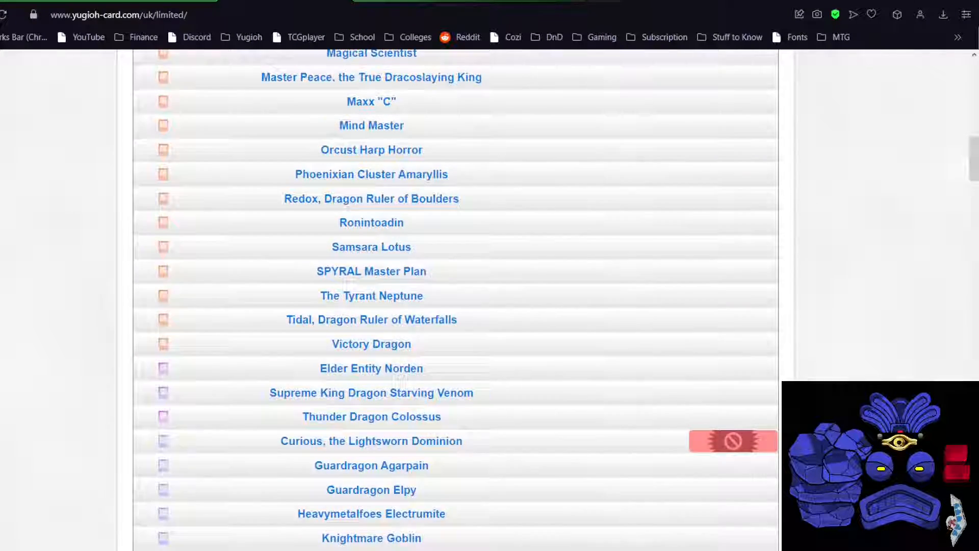
pyautogui.scroll(-3)
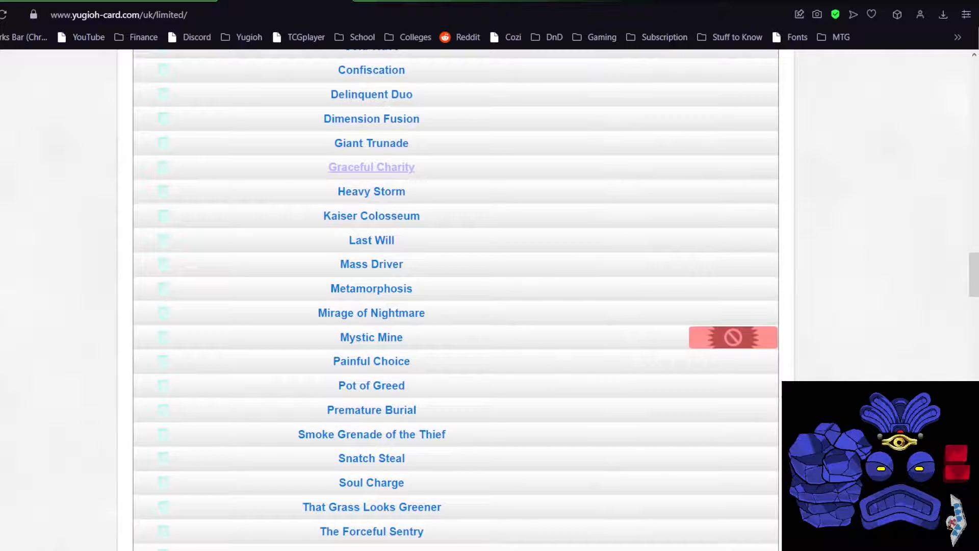
pyautogui.scroll(-3)
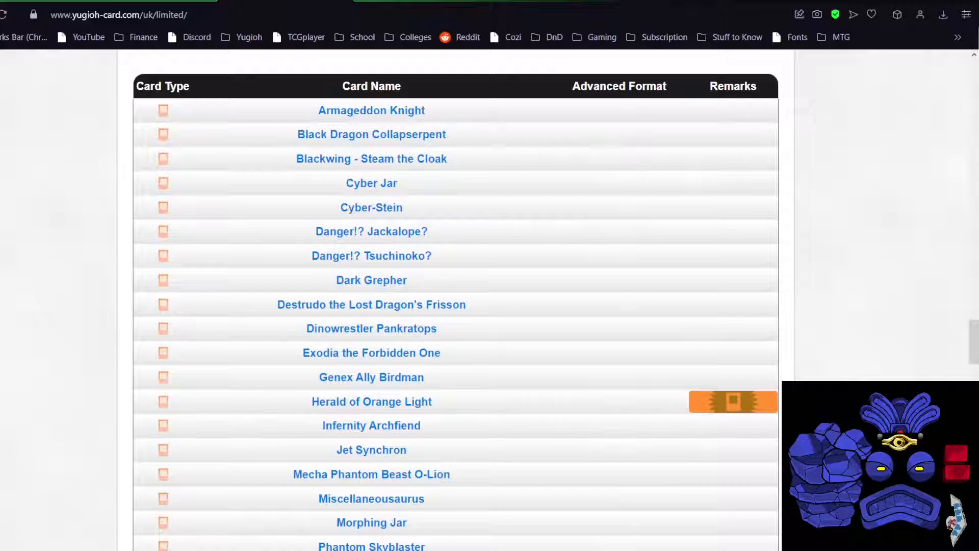
pyautogui.scroll(-3)
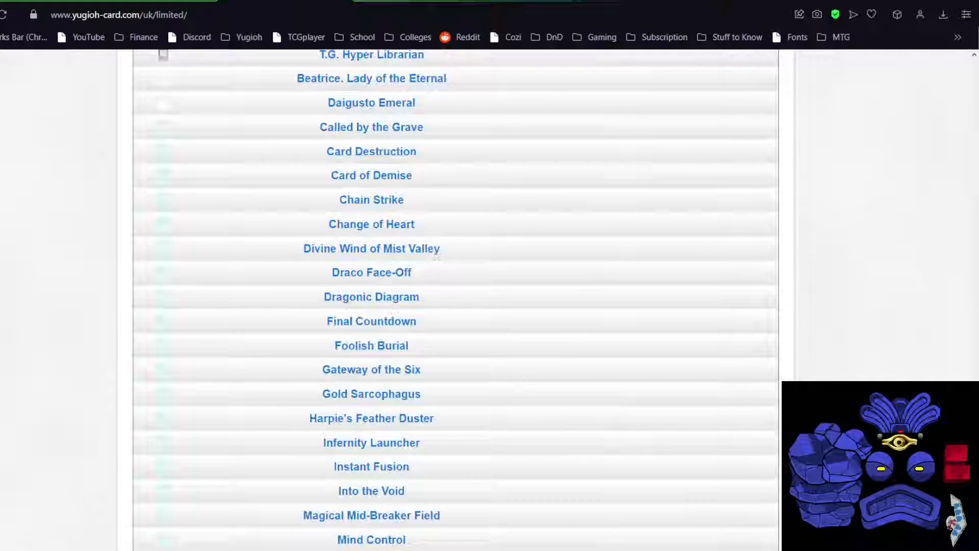
pyautogui.scroll(-3)
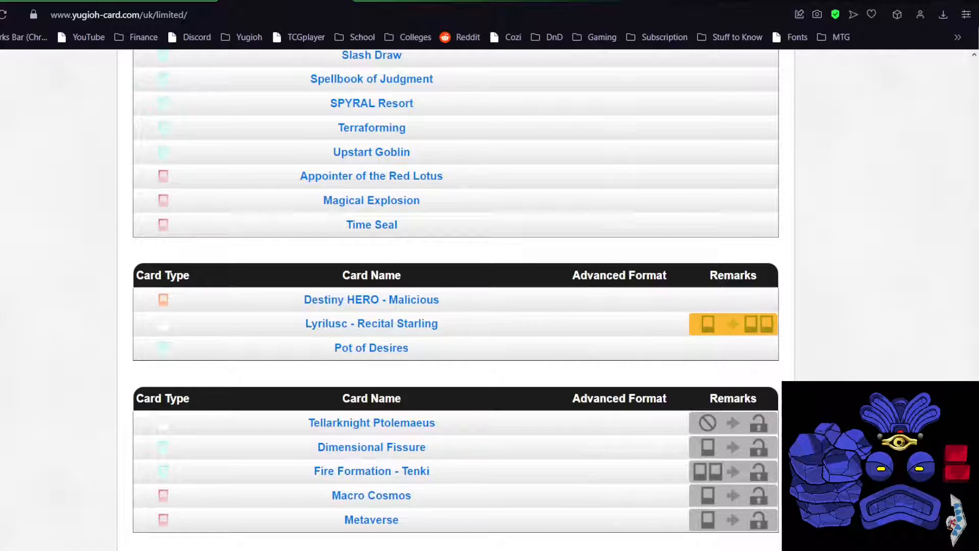
# Scroll up briefly, then all the way down to the last table and page footer
pyautogui.scroll(3)
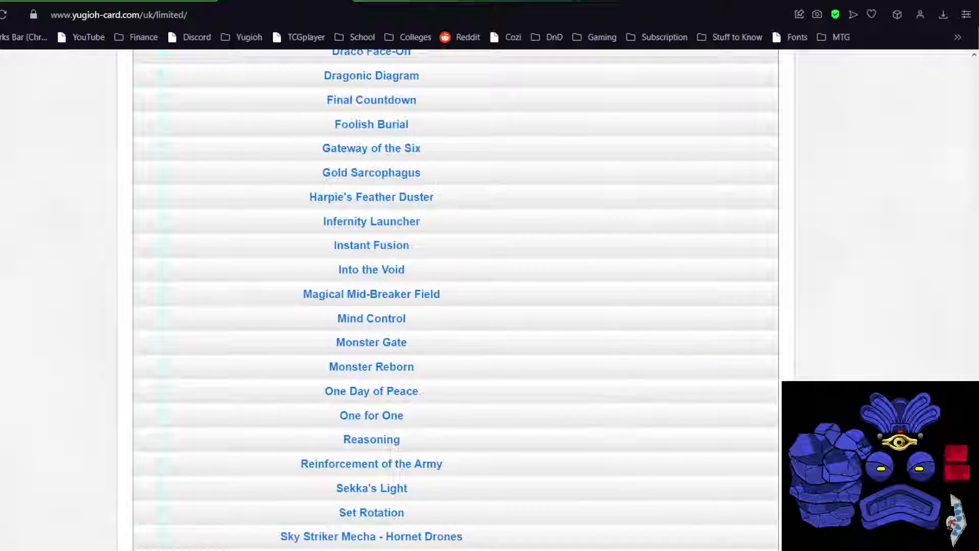
pyautogui.scroll(3)
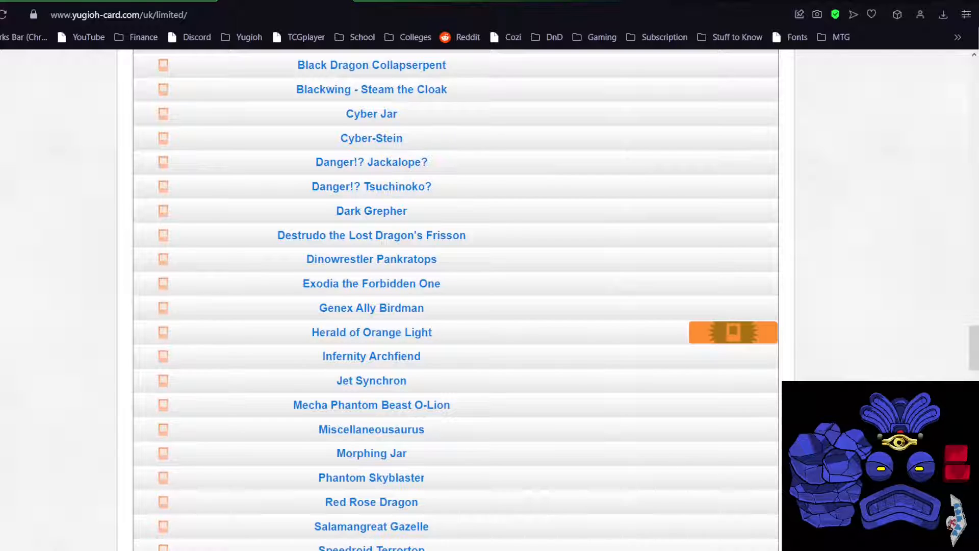
pyautogui.scroll(-3)
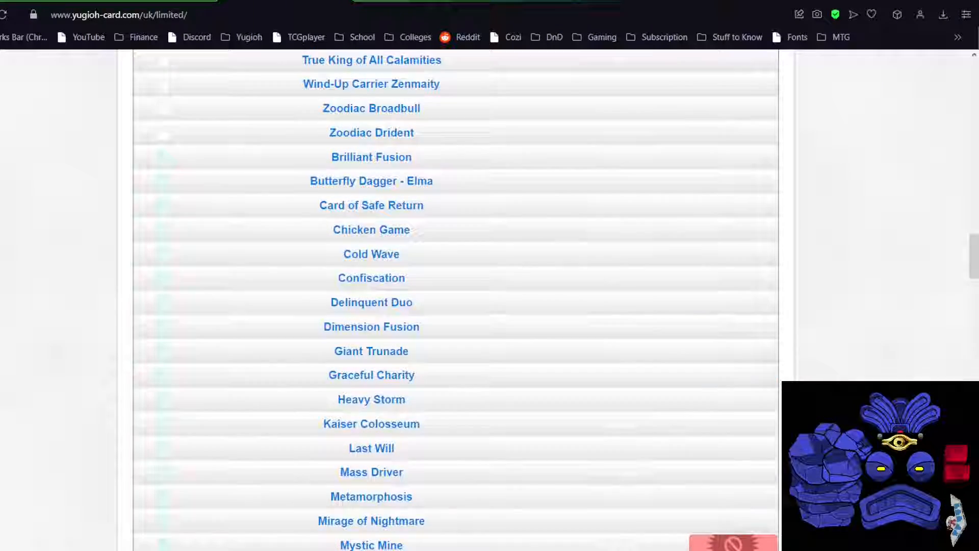
pyautogui.scroll(-3)
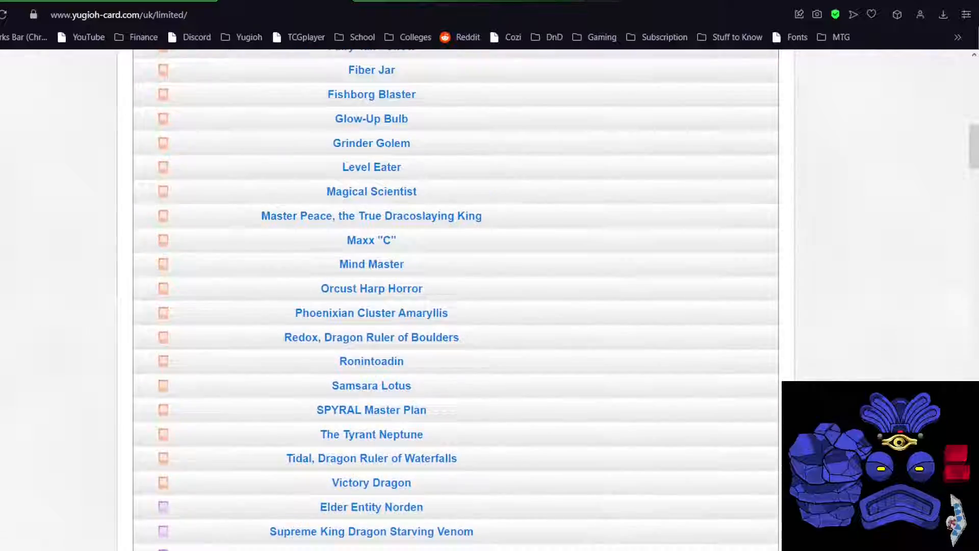
pyautogui.scroll(-3)
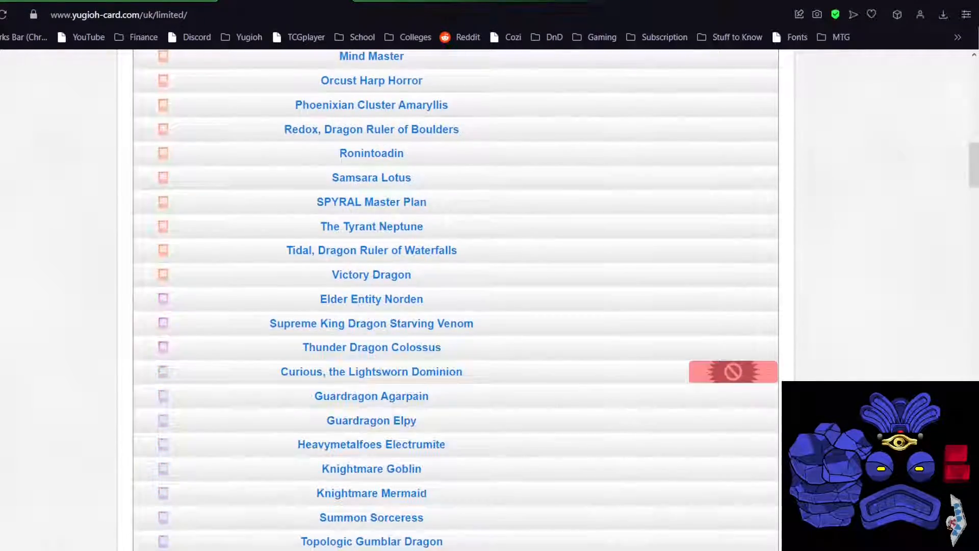
pyautogui.scroll(-3)
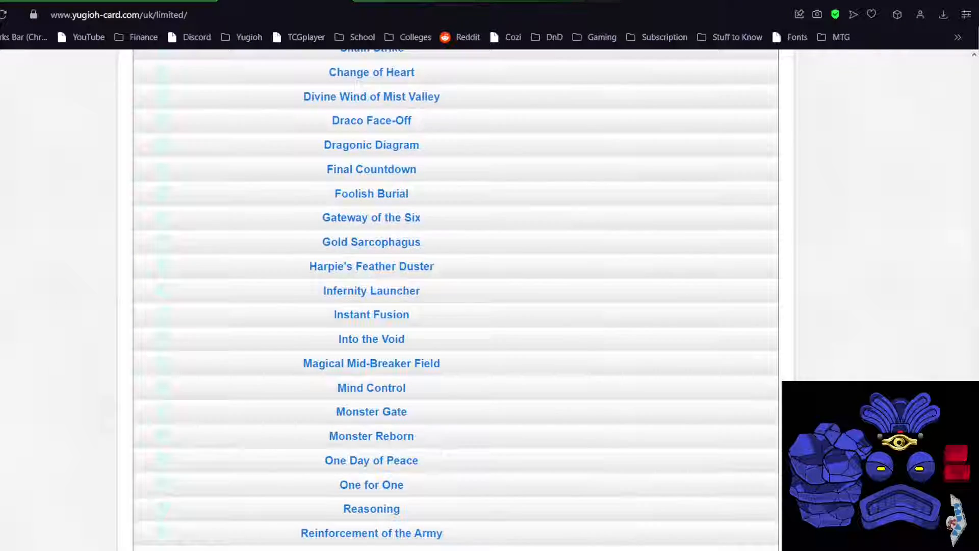
pyautogui.scroll(-3)
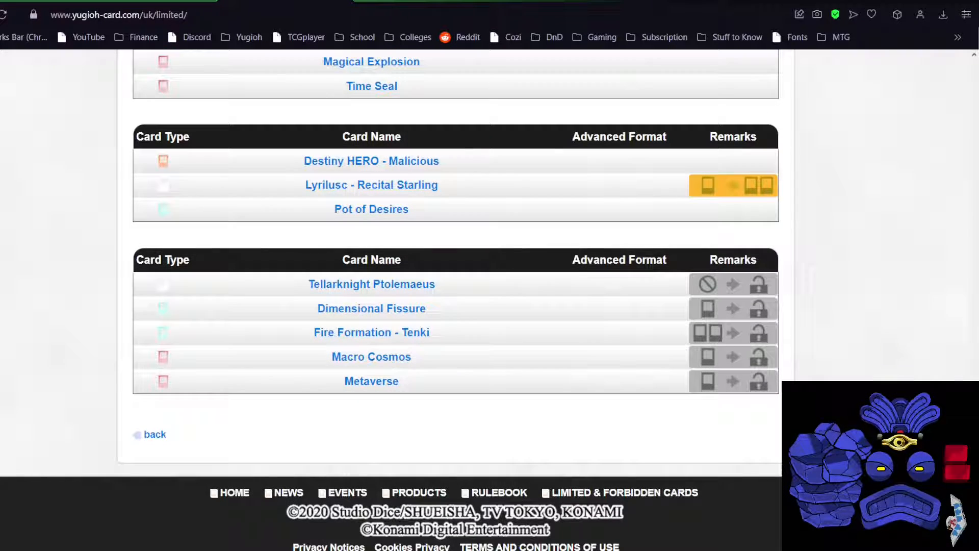